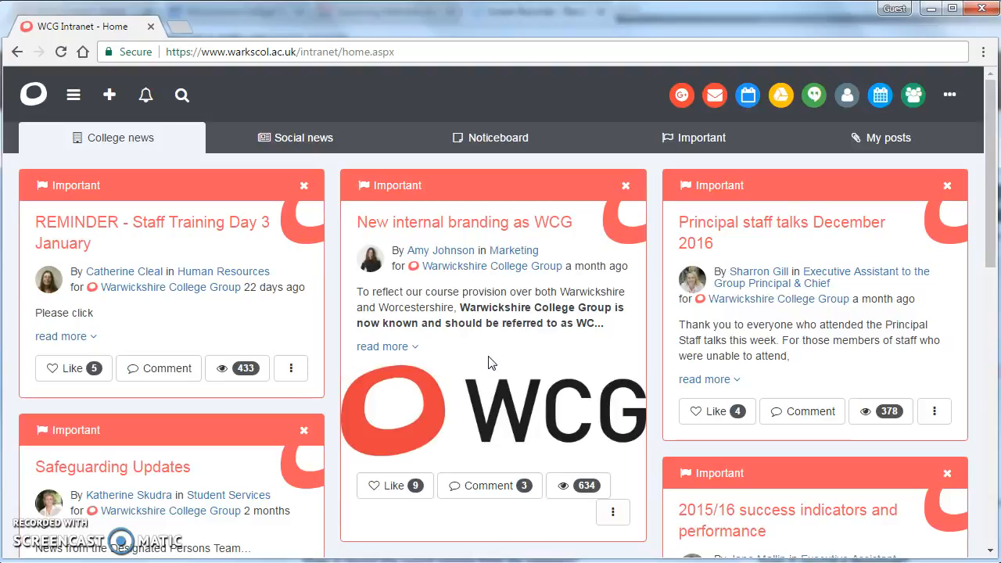
pyautogui.moveTo(646, 262)
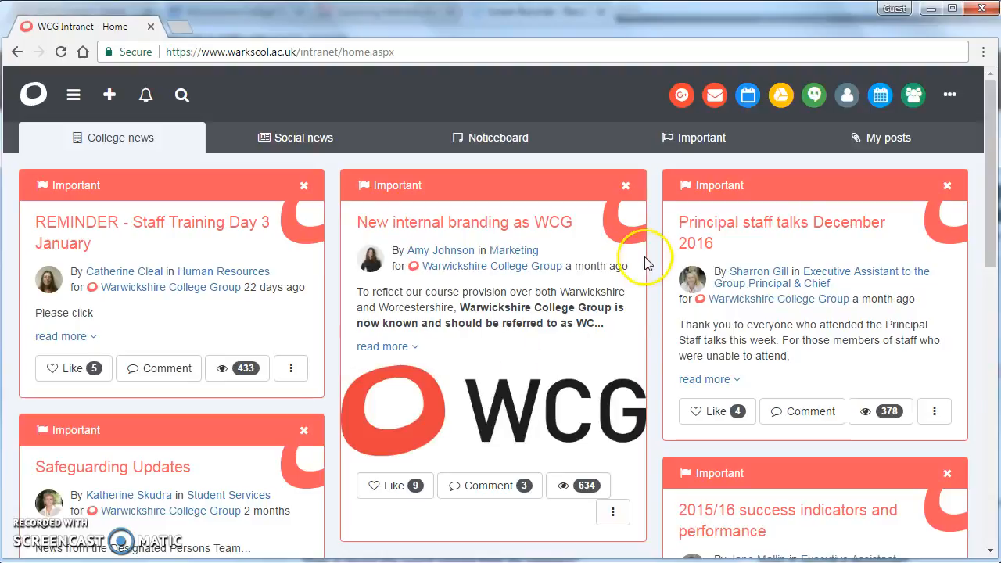
pyautogui.moveTo(645, 266)
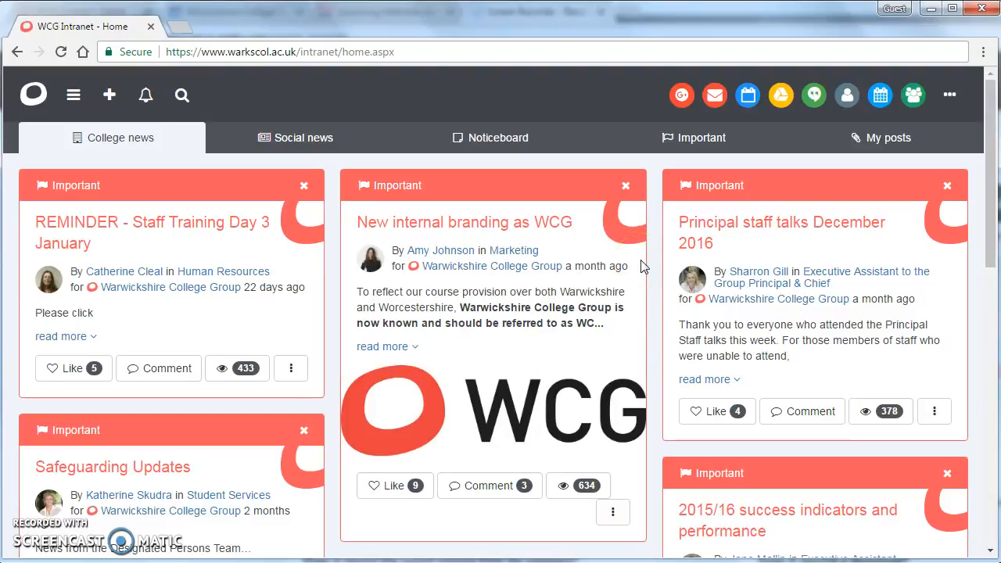
# Open the college Gmail inbox in a new tab from the intranet toolbar
pyautogui.click(714, 95)
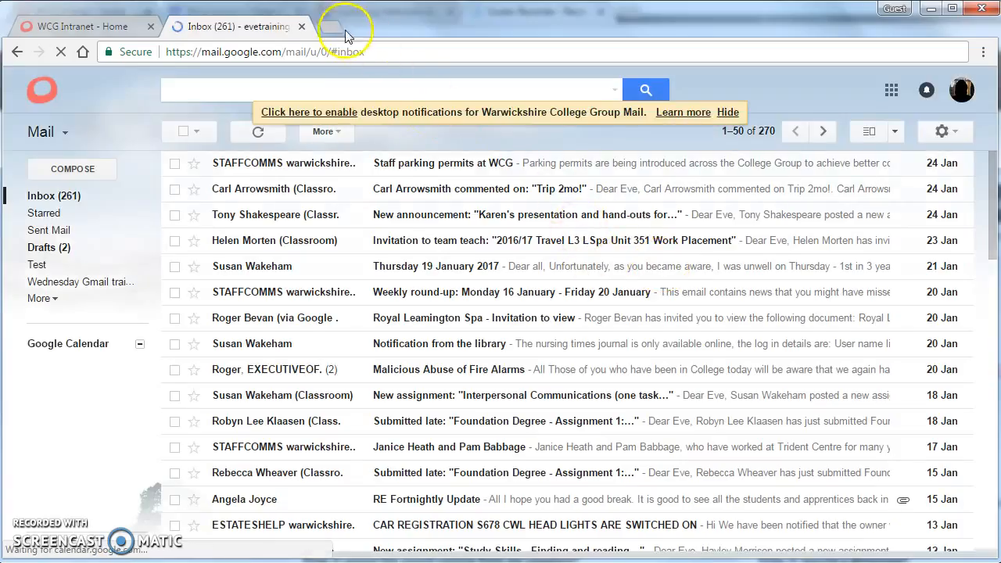
# Load draw.io in a new Chrome tab
pyautogui.click(340, 25)
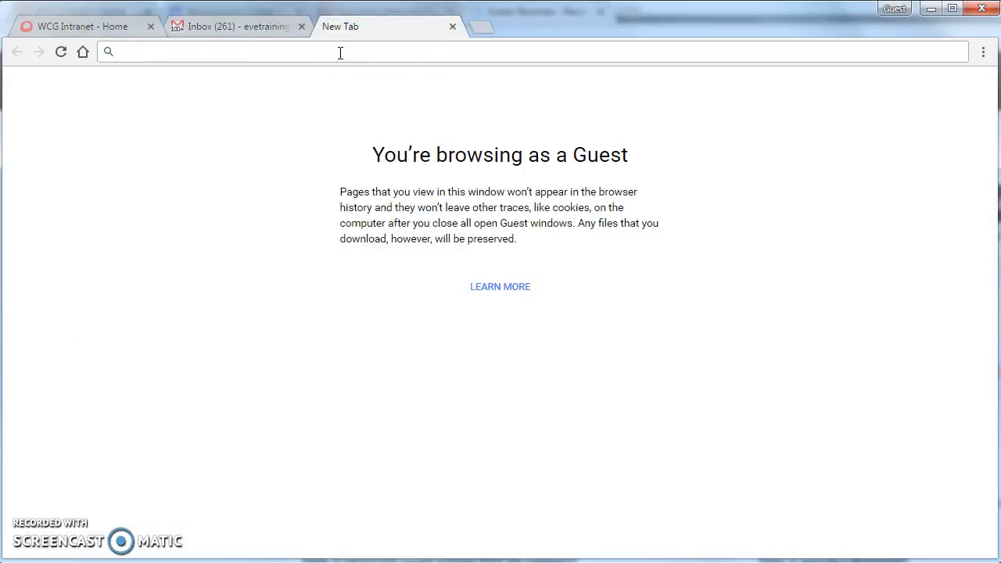
pyautogui.click(340, 52)
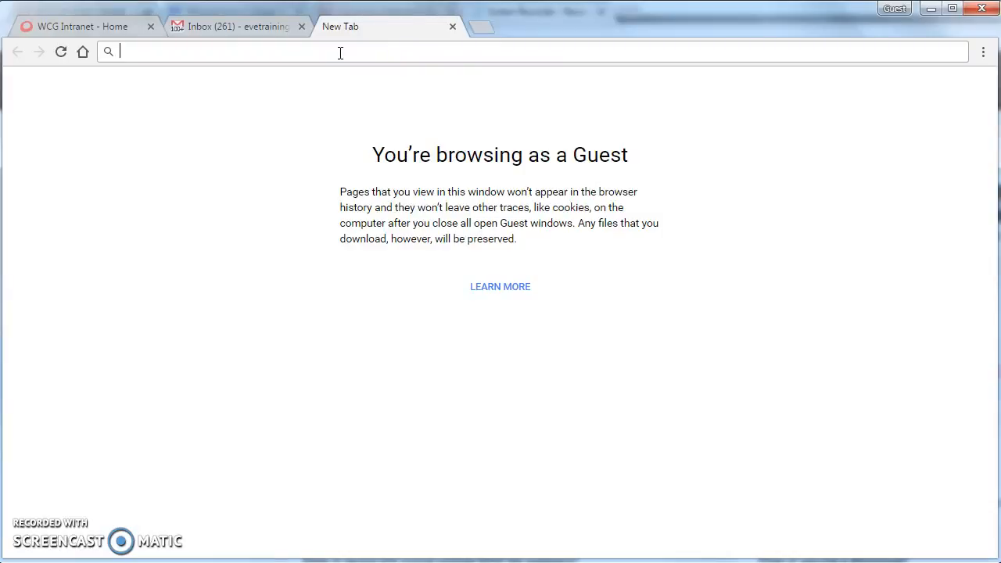
pyautogui.write('draw.io')
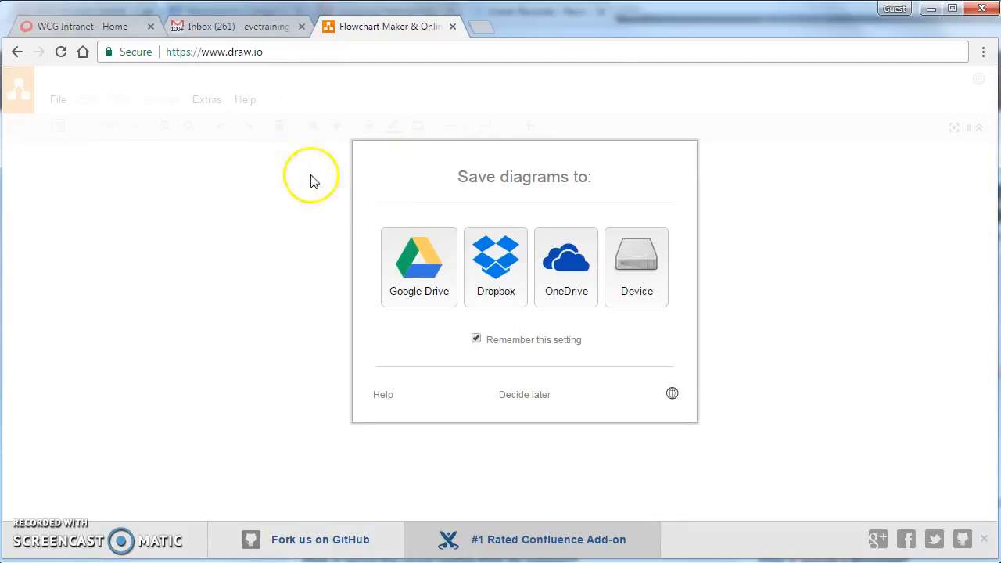
pyautogui.moveTo(367, 210)
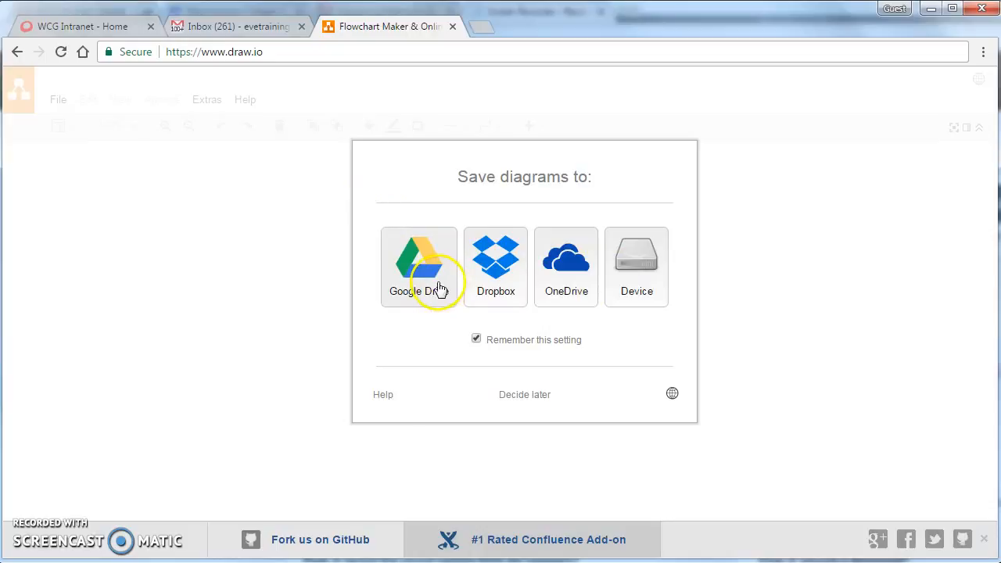
# Choose Google Drive as the save location and allow draw.io's Drive permissions
pyautogui.click(418, 262)
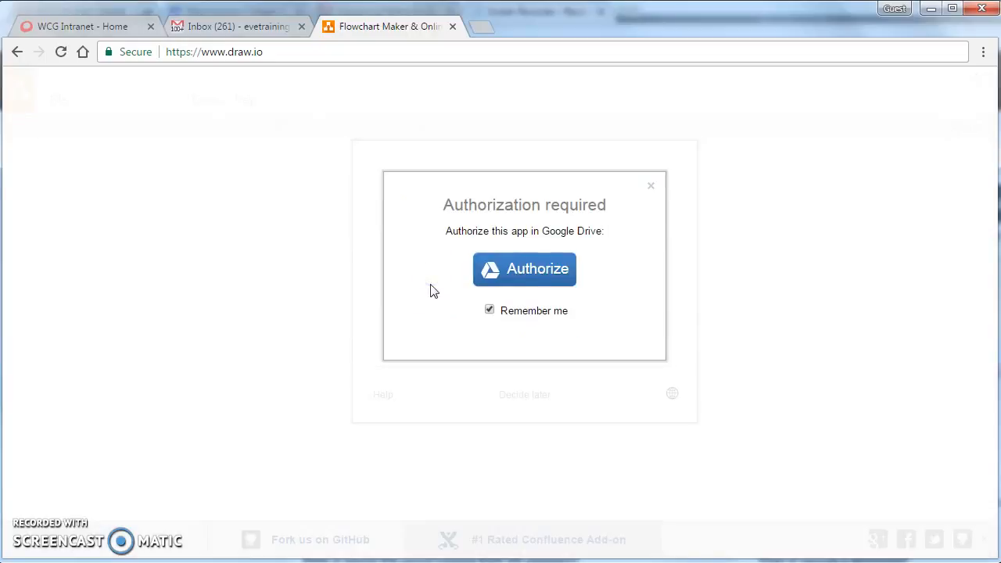
pyautogui.click(524, 269)
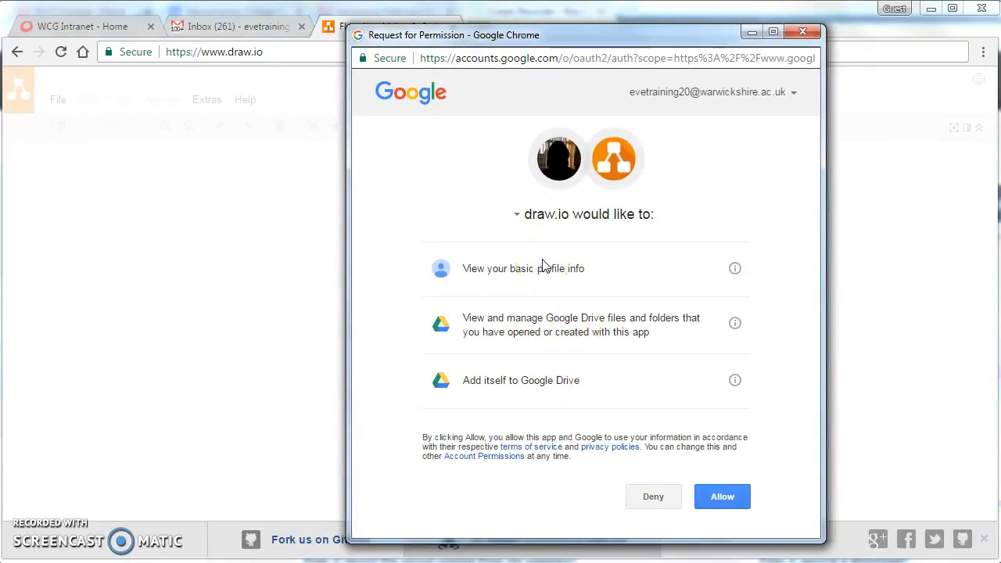
pyautogui.moveTo(577, 386)
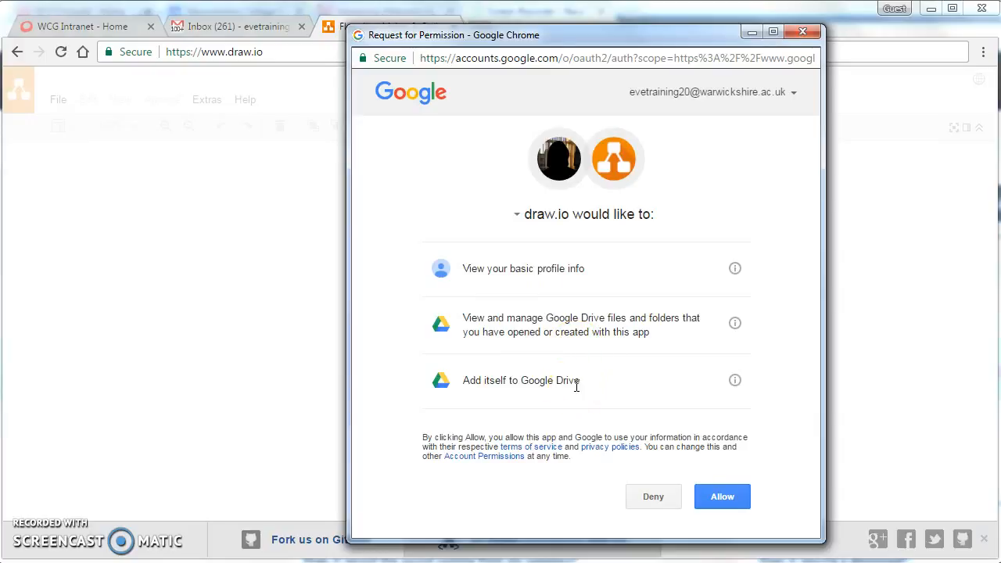
pyautogui.moveTo(608, 317)
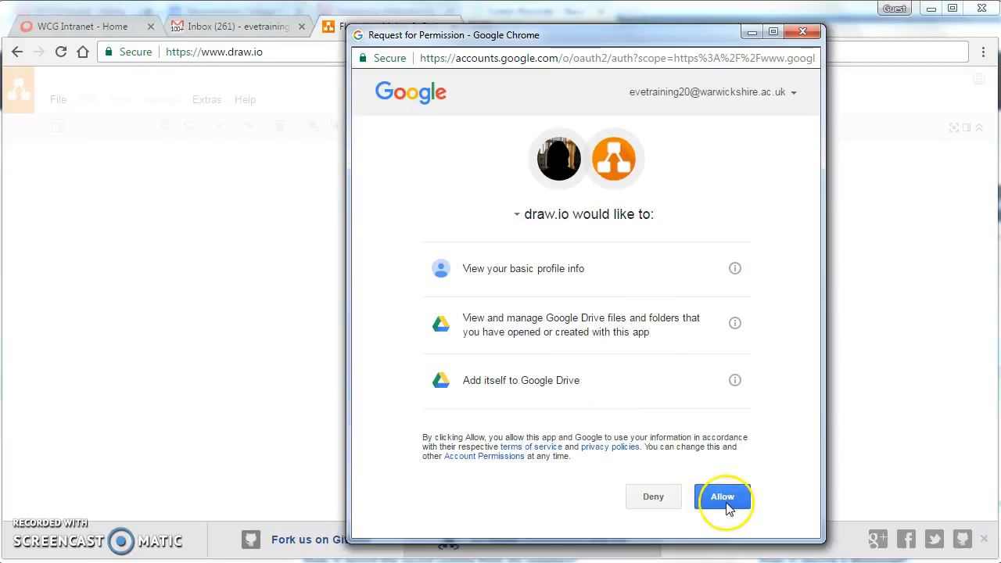
pyautogui.click(723, 496)
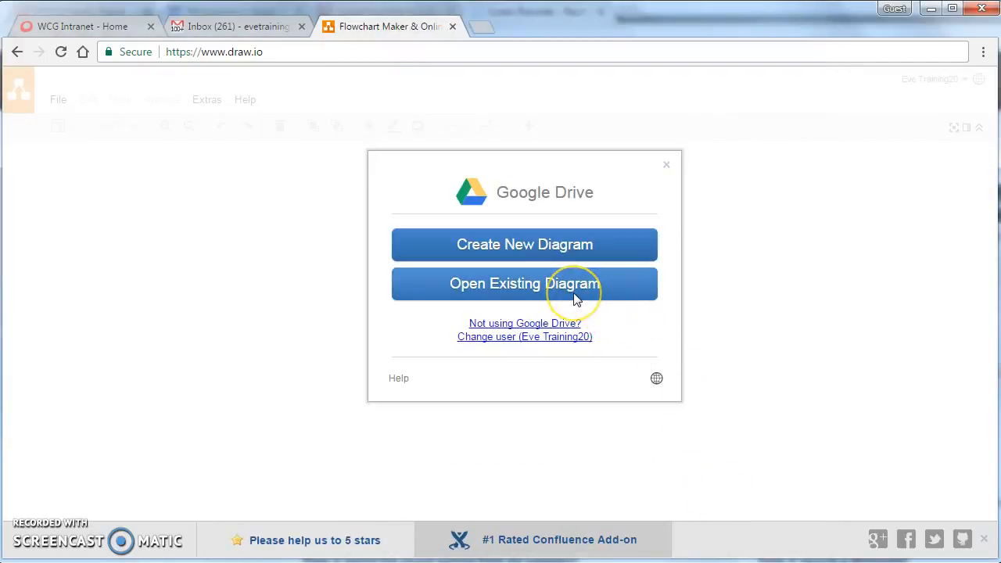
pyautogui.moveTo(548, 250)
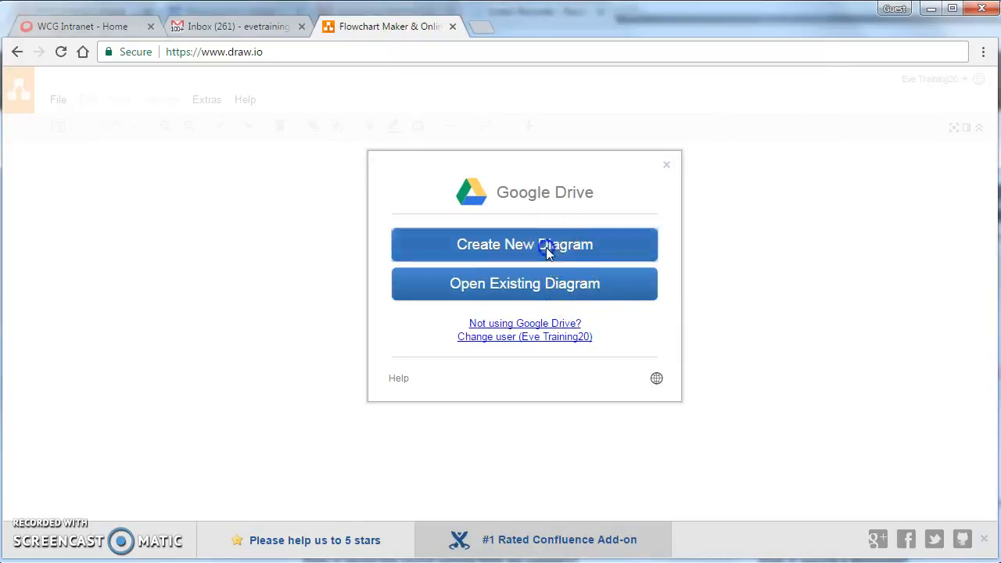
# Start a new diagram and browse the Engineering, Mindmaps and Network template categories
pyautogui.click(524, 243)
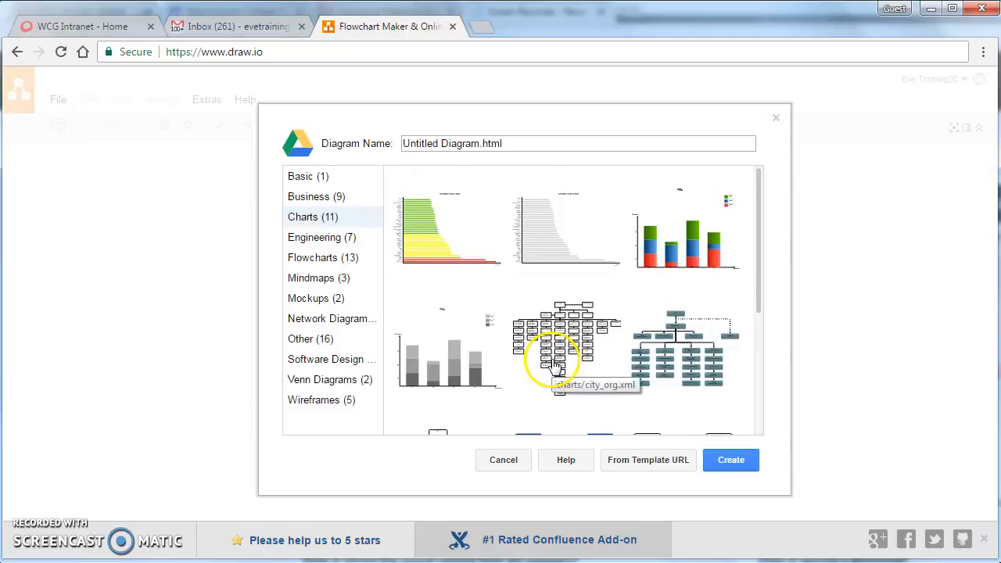
pyautogui.click(315, 237)
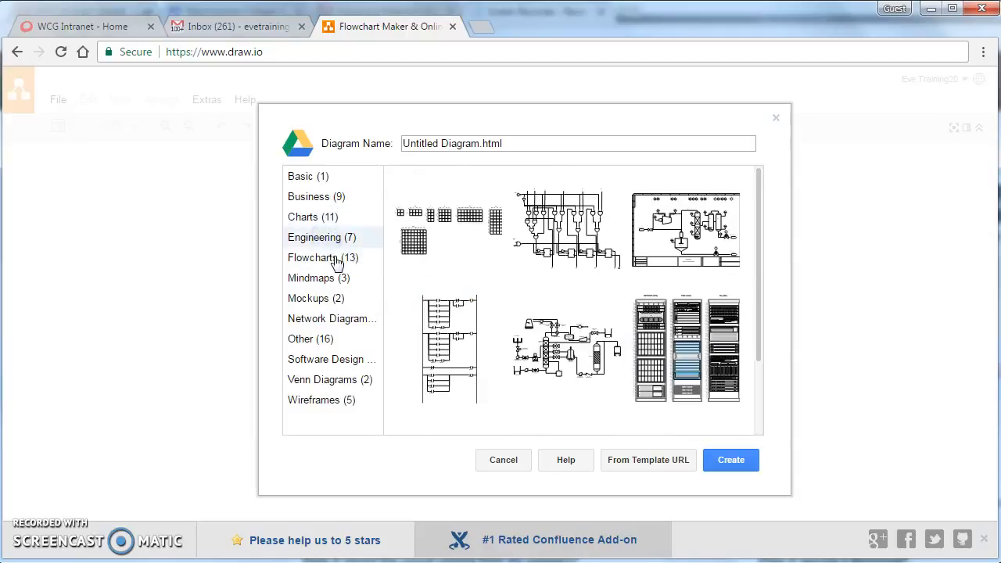
pyautogui.click(311, 278)
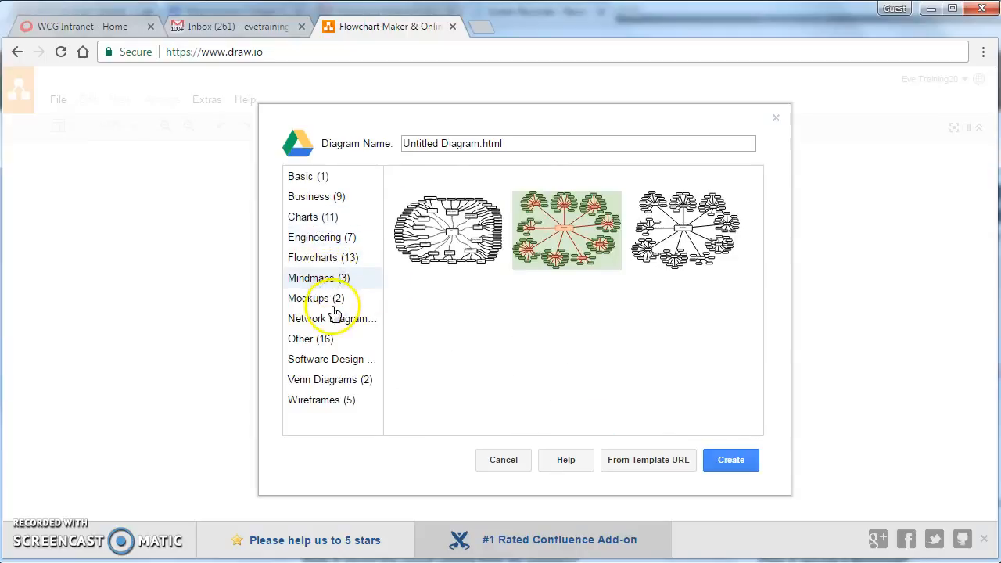
pyautogui.click(329, 318)
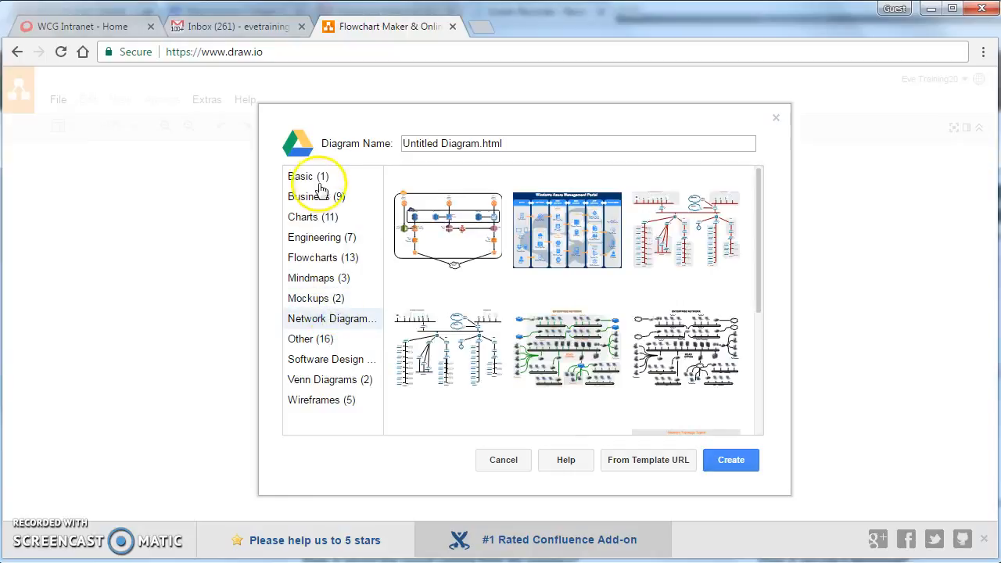
# Create a diagram from the Basic > Blank Diagram template
pyautogui.click(308, 176)
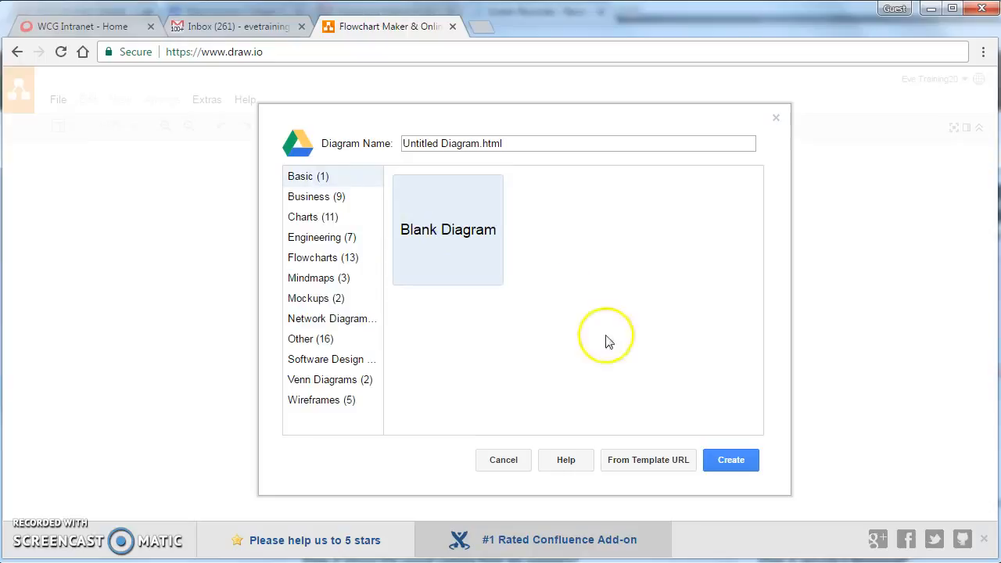
pyautogui.click(730, 459)
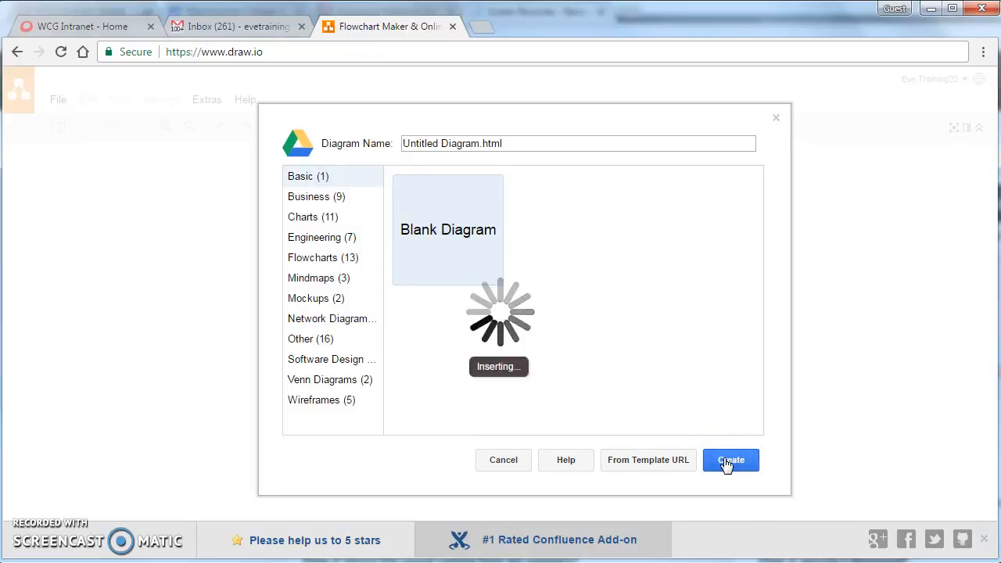
pyautogui.click(730, 460)
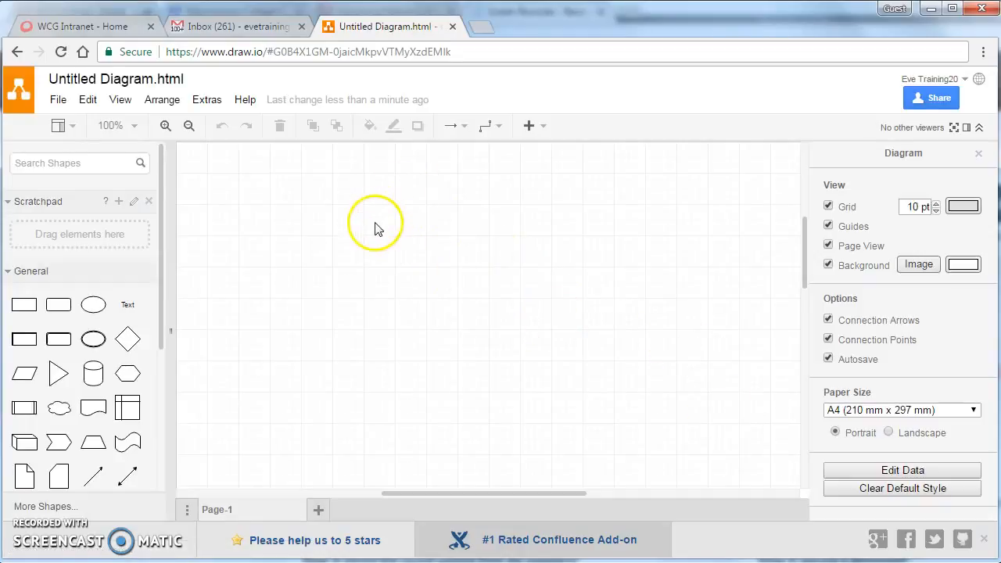
pyautogui.moveTo(165, 240)
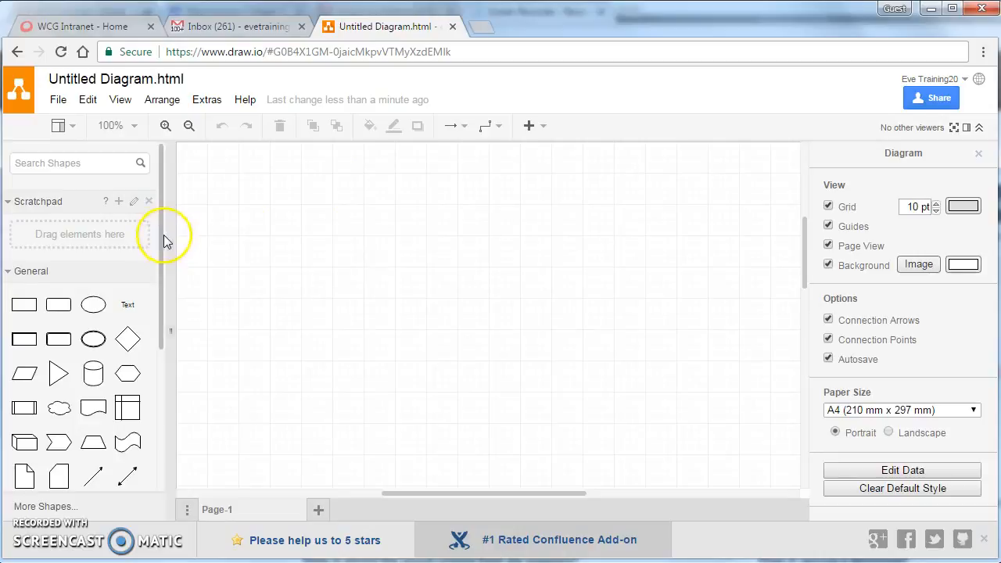
# Drag two box copies to the right, completing the row of five lower boxes
pyautogui.scroll(-3)
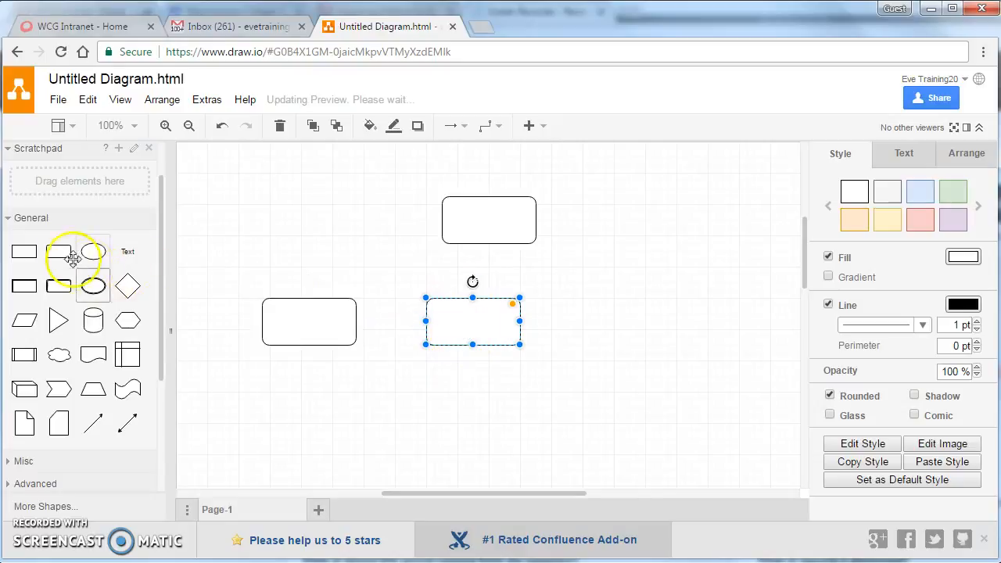
pyautogui.moveTo(472, 321); pyautogui.dragTo(589, 329)
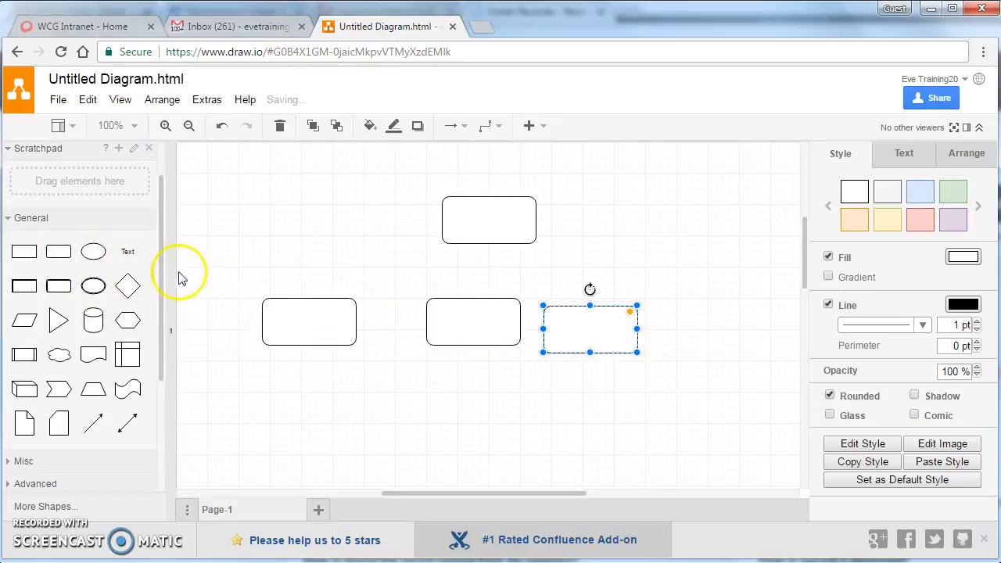
pyautogui.moveTo(589, 328); pyautogui.dragTo(737, 329)
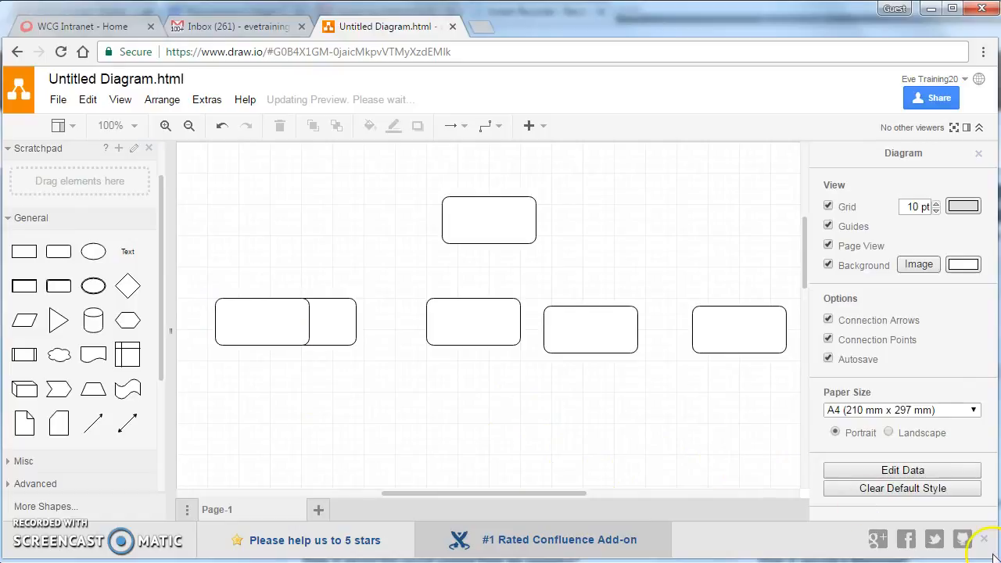
pyautogui.moveTo(386, 402)
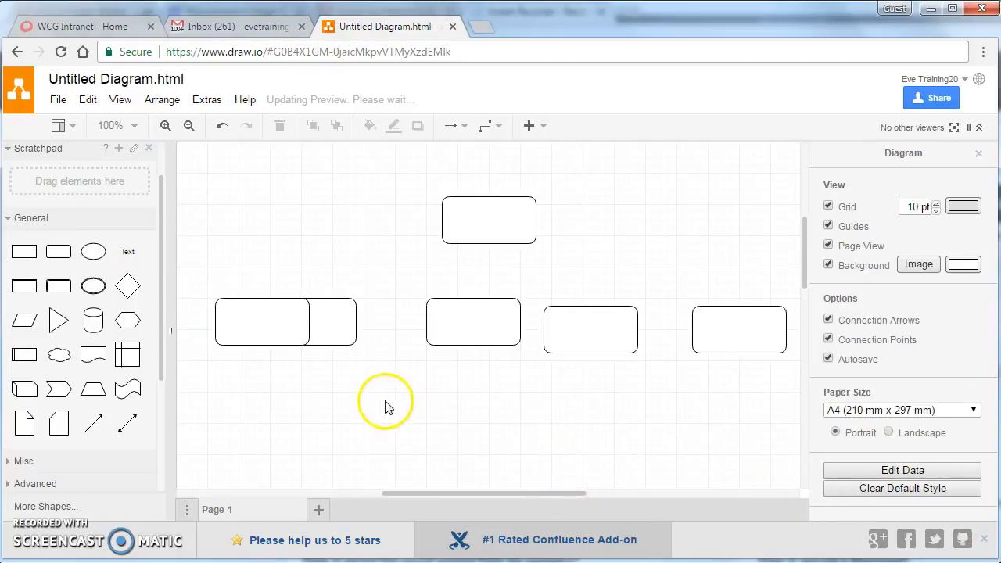
# Select the five lower boxes and top-align them
pyautogui.moveTo(383, 406); pyautogui.dragTo(778, 368)
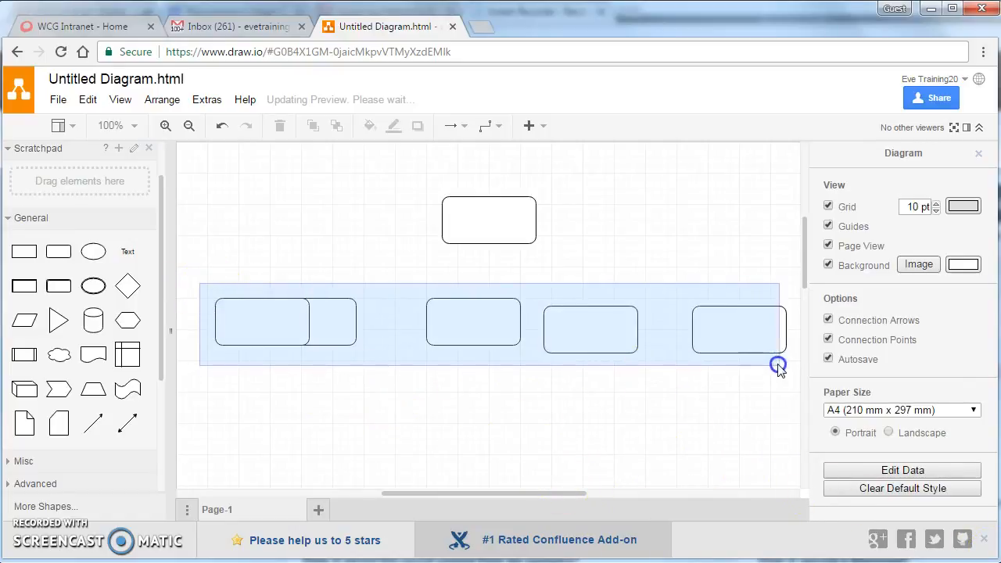
pyautogui.moveTo(778, 365); pyautogui.dragTo(559, 344)
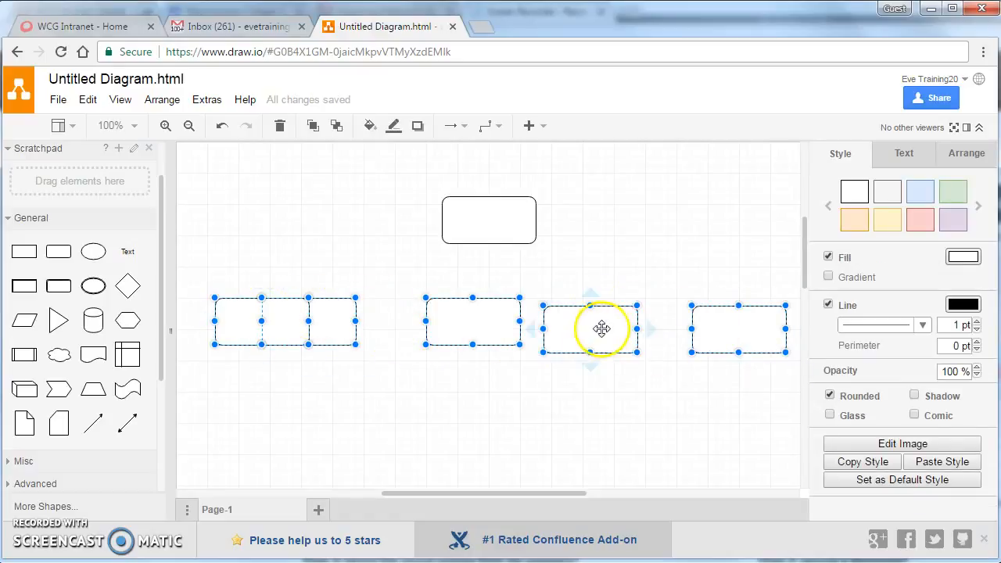
pyautogui.click(162, 100)
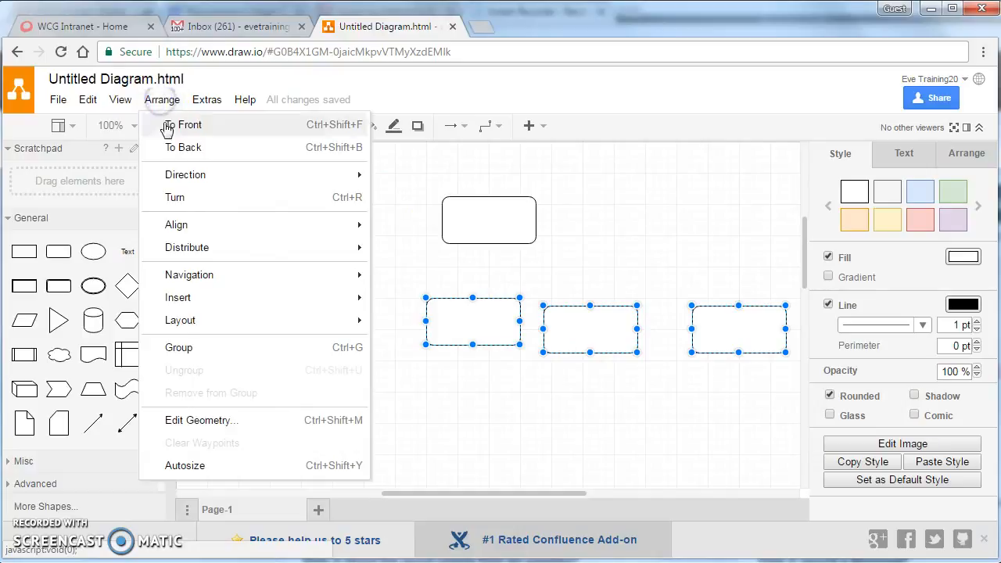
pyautogui.moveTo(176, 225)
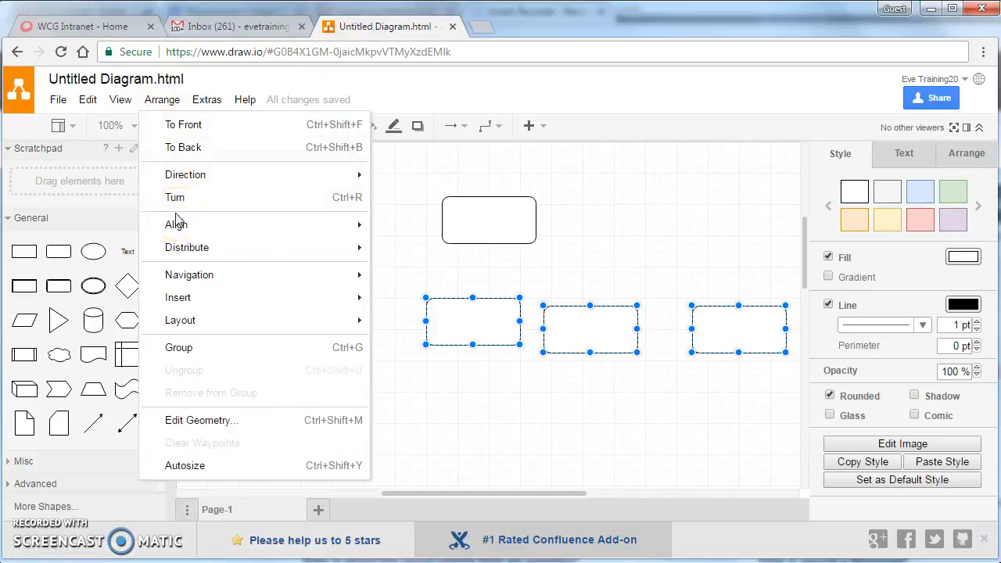
pyautogui.moveTo(176, 225)
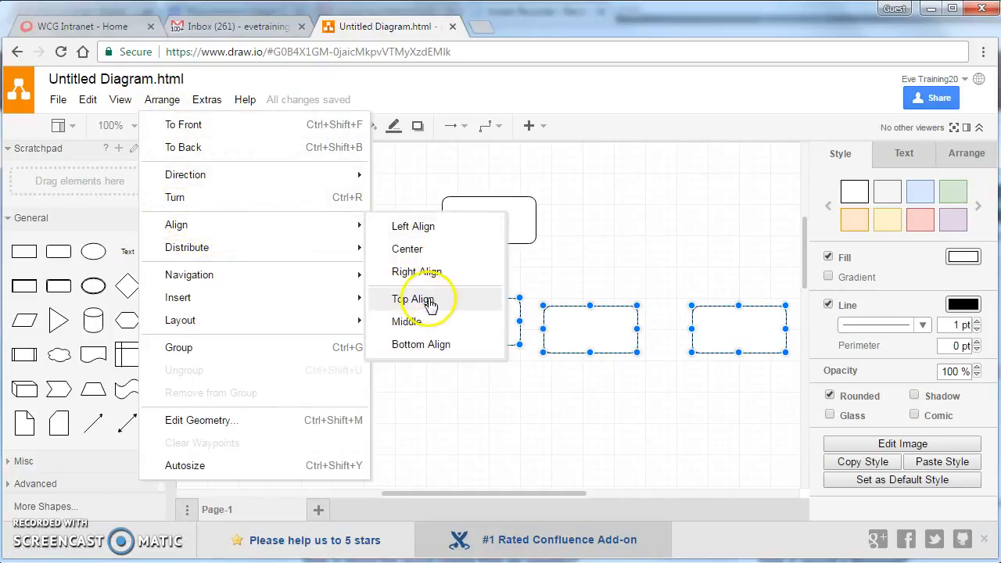
pyautogui.click(414, 298)
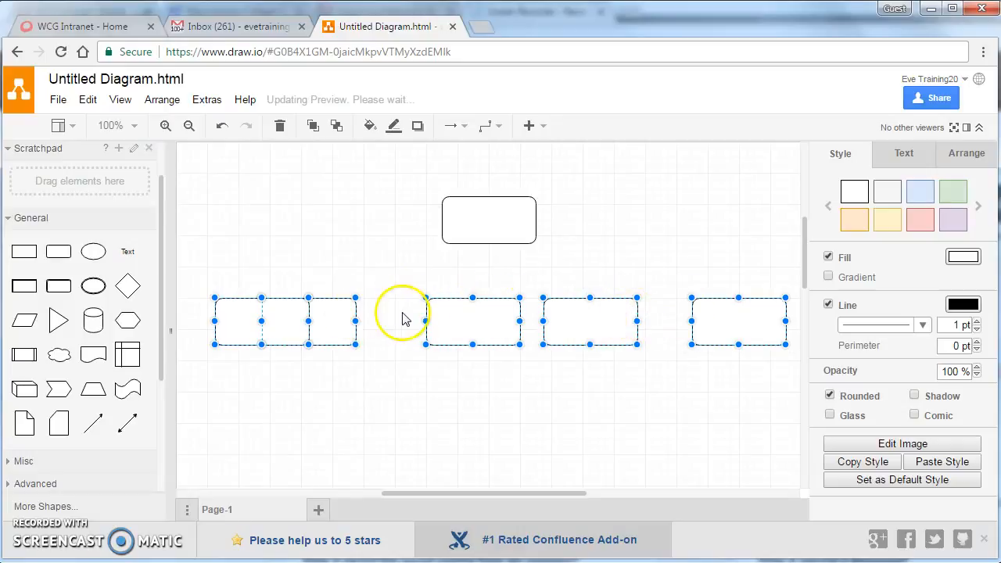
# Distribute the selected boxes evenly horizontally
pyautogui.click(162, 100)
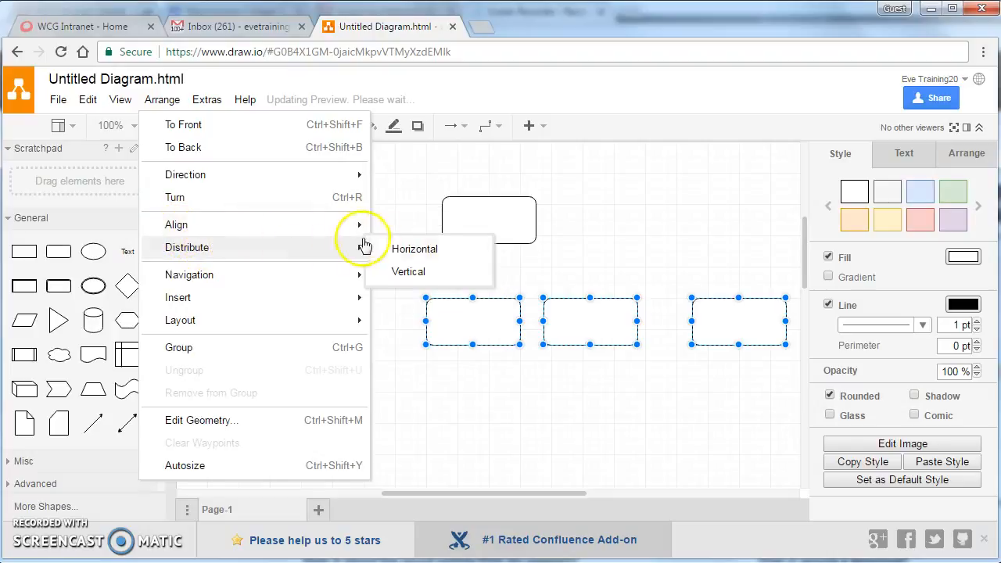
pyautogui.click(413, 249)
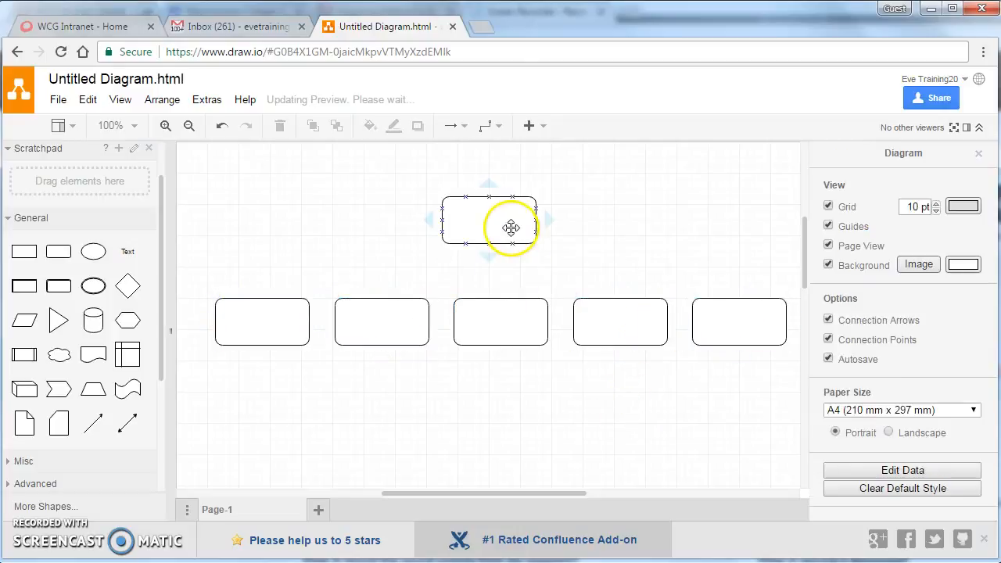
# Select the top box and label it 'Head of Department'
pyautogui.click(511, 228)
pyautogui.write('Head of Department')
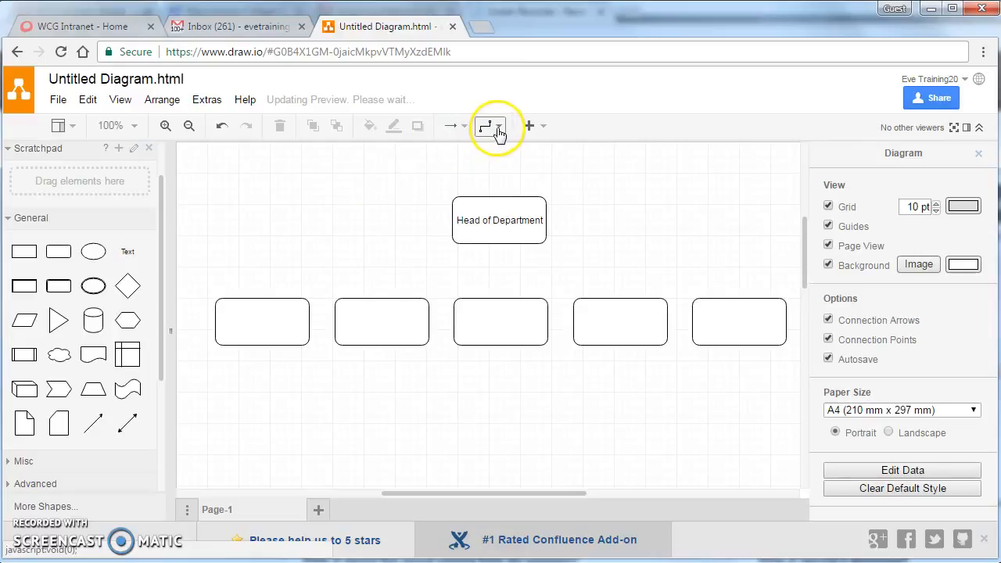
# Draw an orthogonal connector from Head of Department to the leftmost box
pyautogui.click(498, 126)
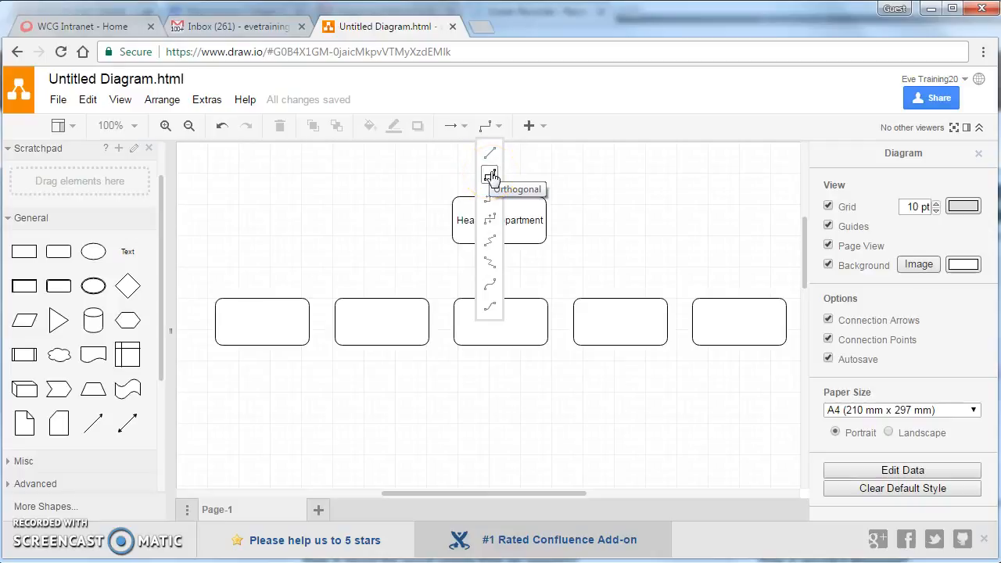
pyautogui.moveTo(489, 174)
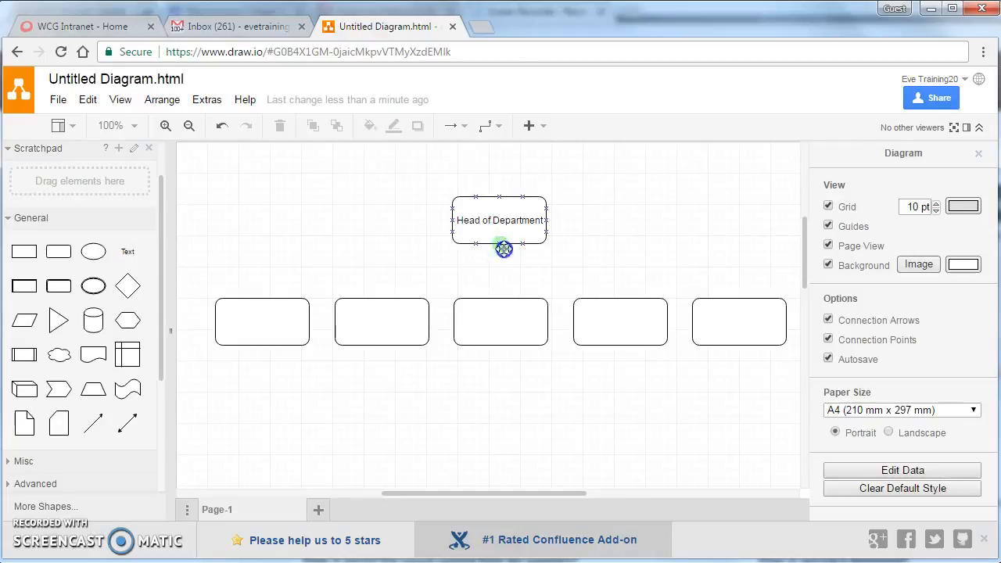
pyautogui.moveTo(501, 249); pyautogui.dragTo(324, 273)
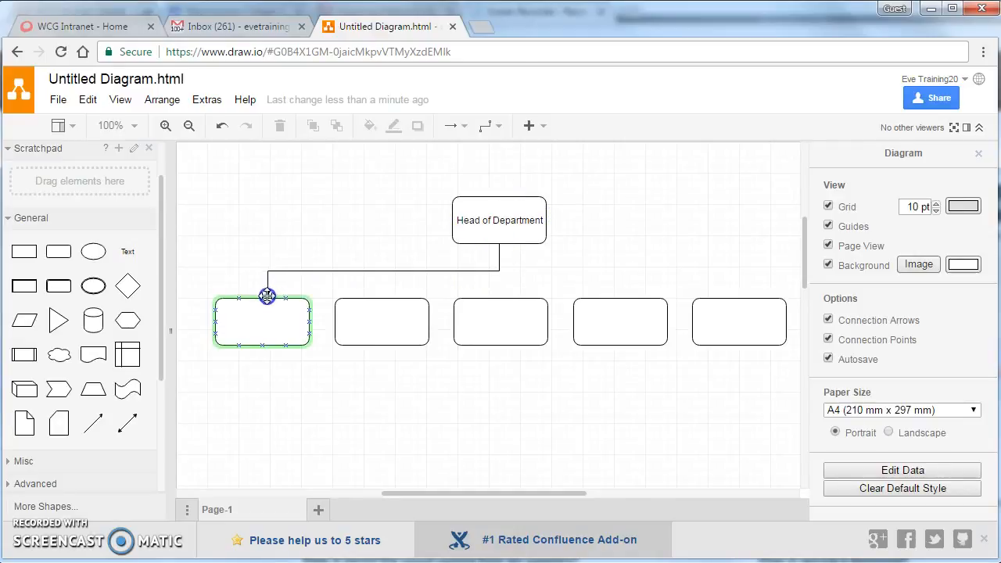
pyautogui.click(383, 270)
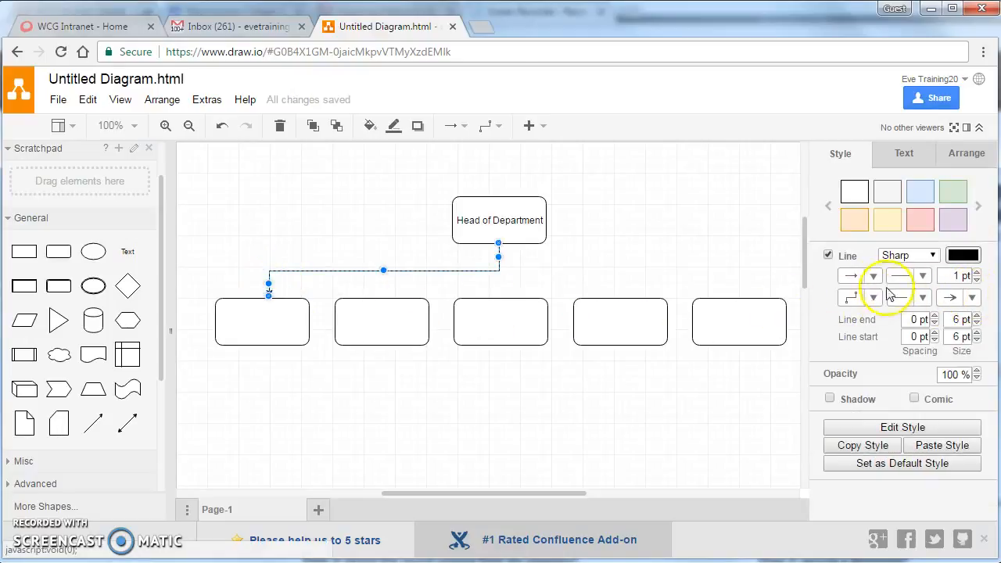
# Adjust the connector's line end and start styles, leaving a plain line without arrowhead
pyautogui.click(874, 276)
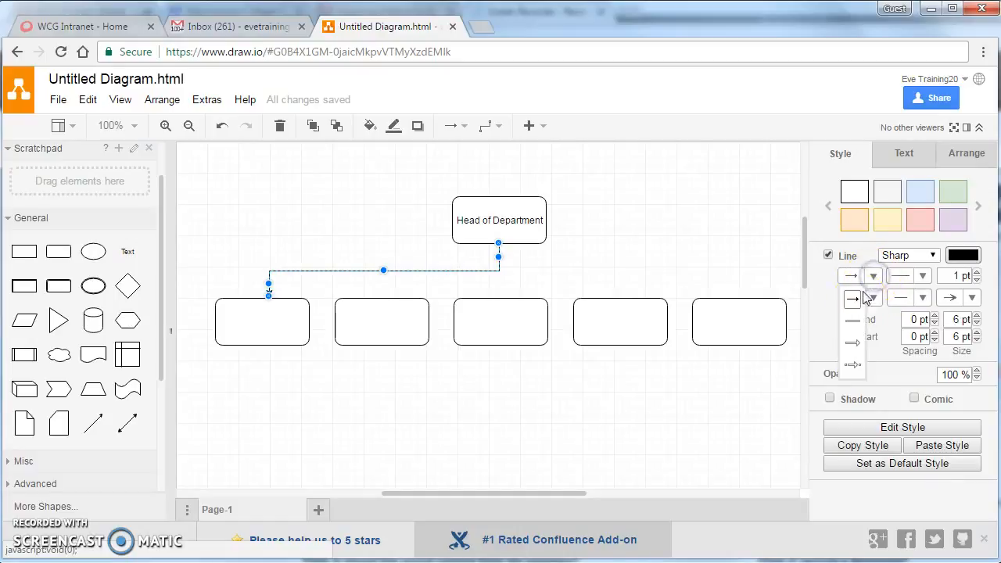
pyautogui.click(850, 297)
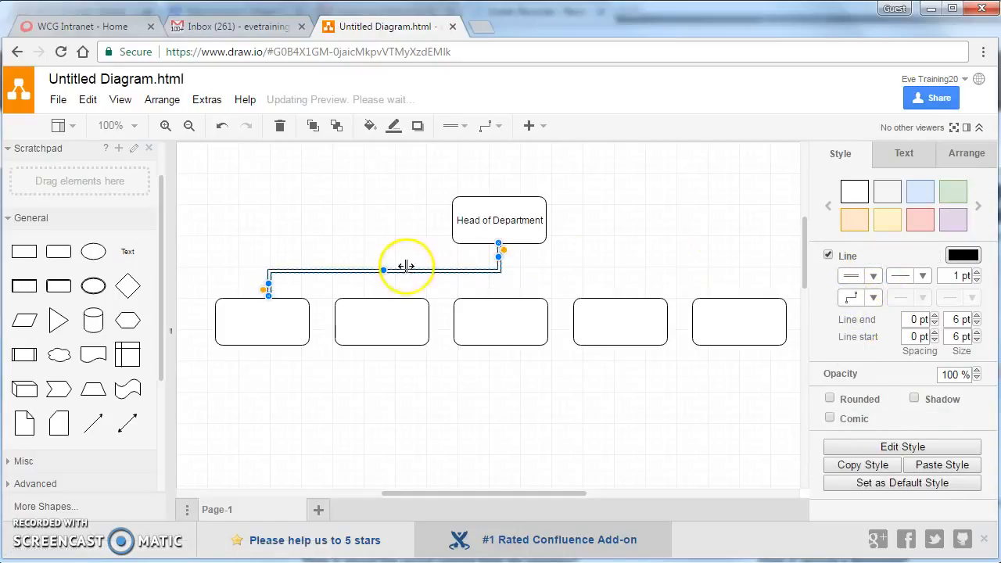
pyautogui.click(870, 297)
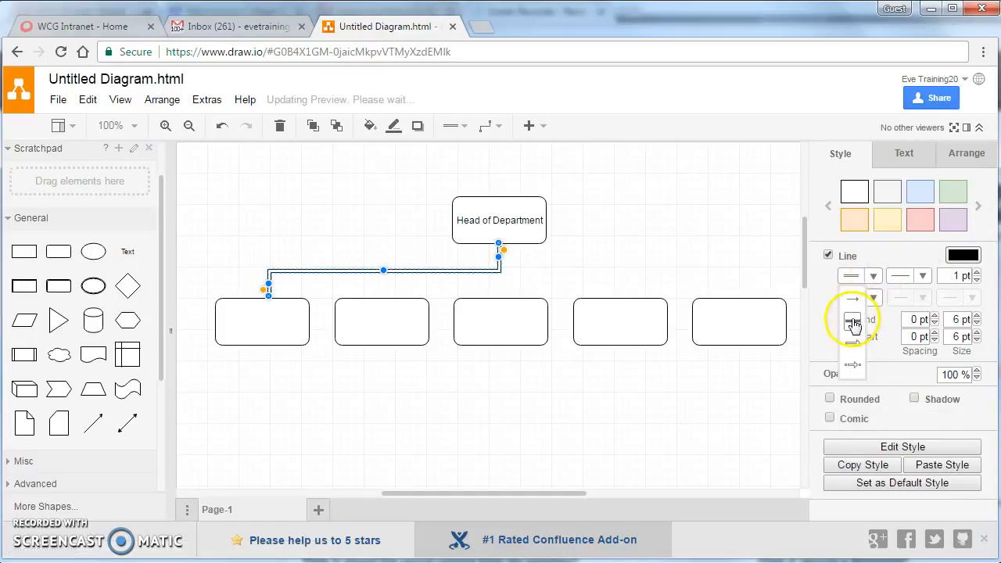
pyautogui.click(922, 275)
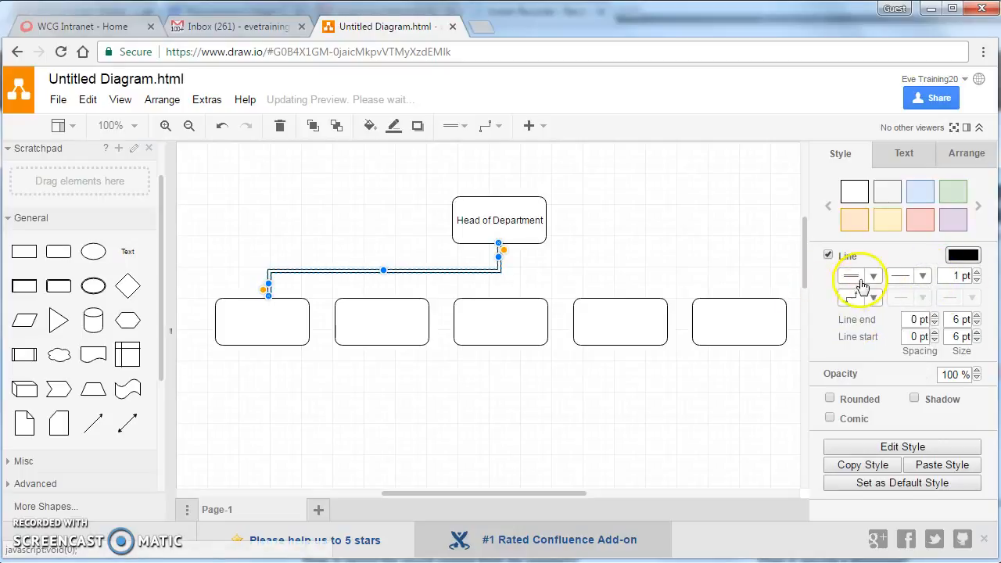
pyautogui.click(855, 297)
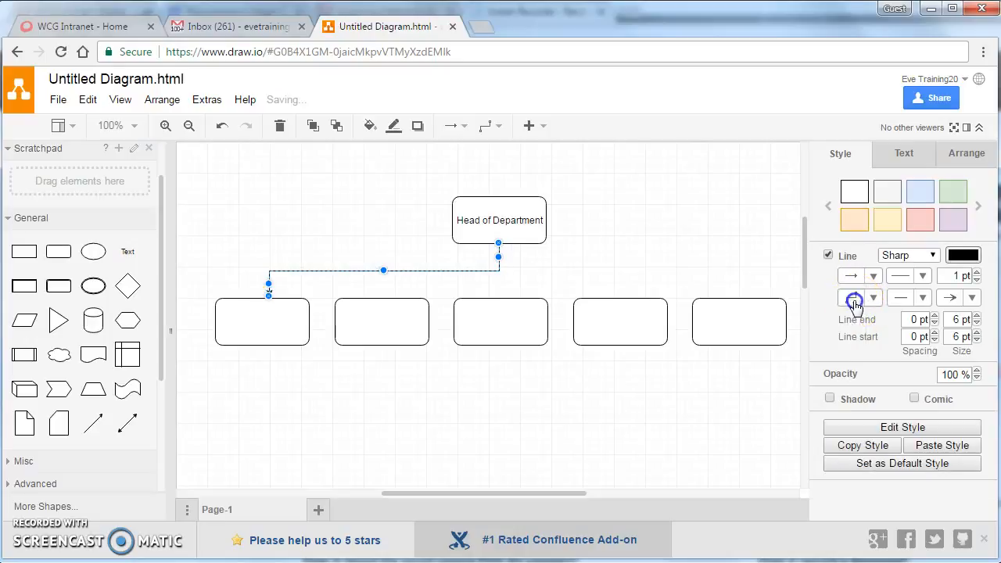
pyautogui.click(867, 297)
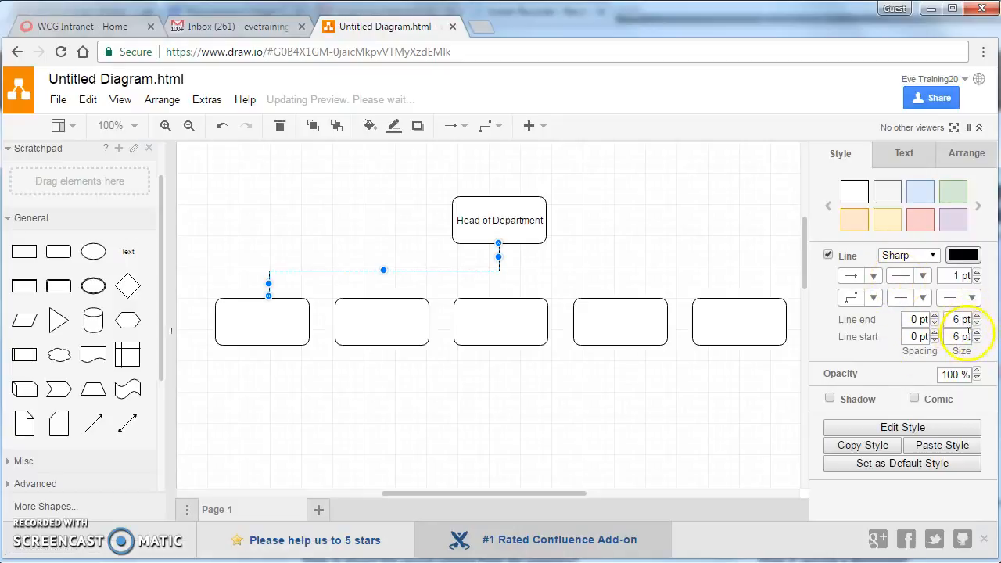
pyautogui.click(313, 235)
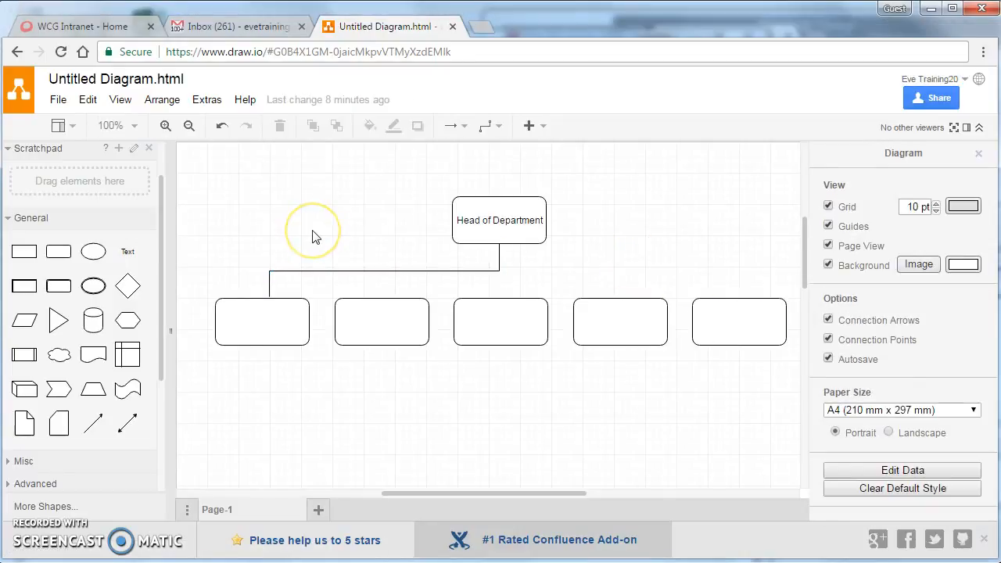
pyautogui.moveTo(315, 237)
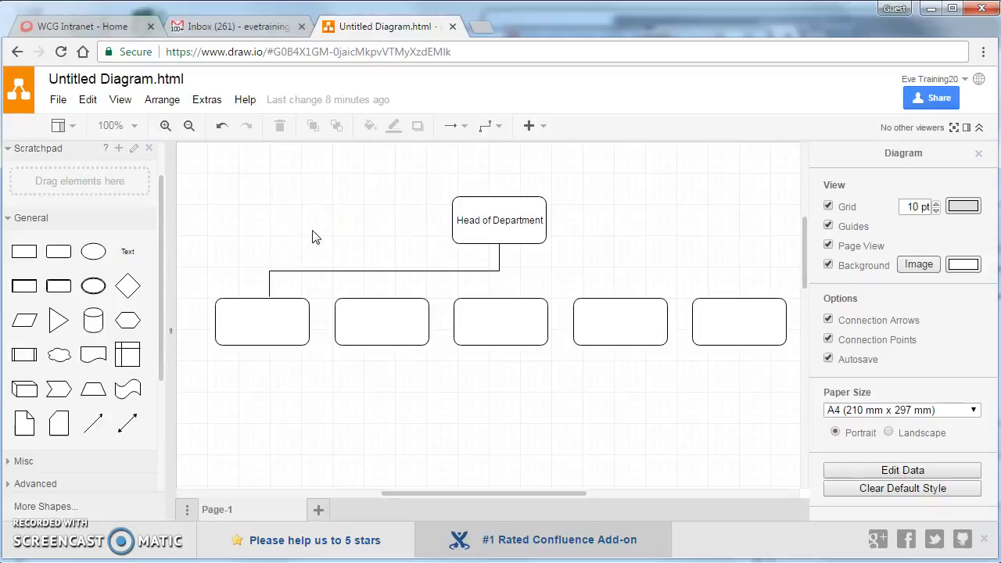
pyautogui.moveTo(104, 85)
pyautogui.write('My')
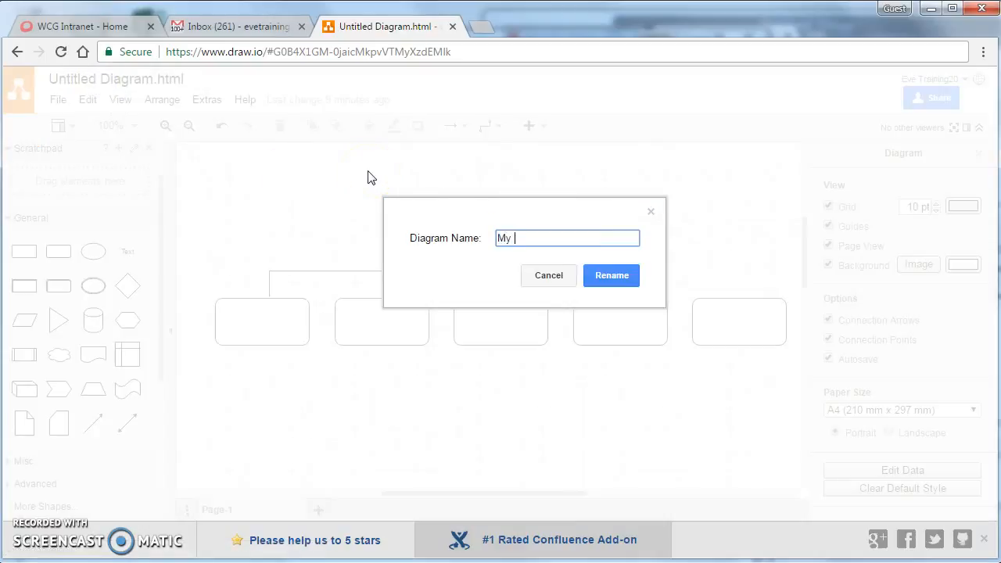
# Rename the diagram to 'My first diagram'
pyautogui.write('first diag')
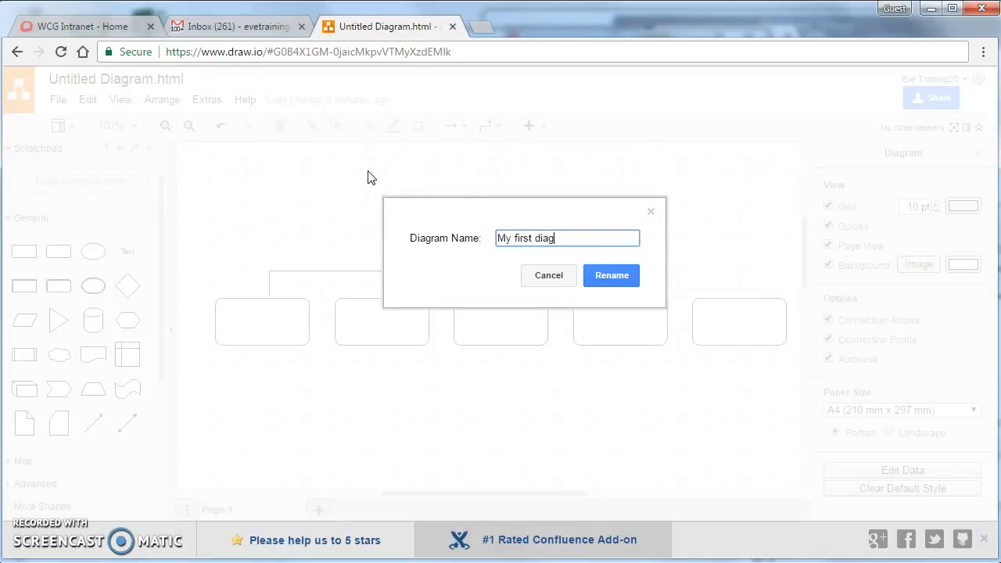
pyautogui.write('ram')
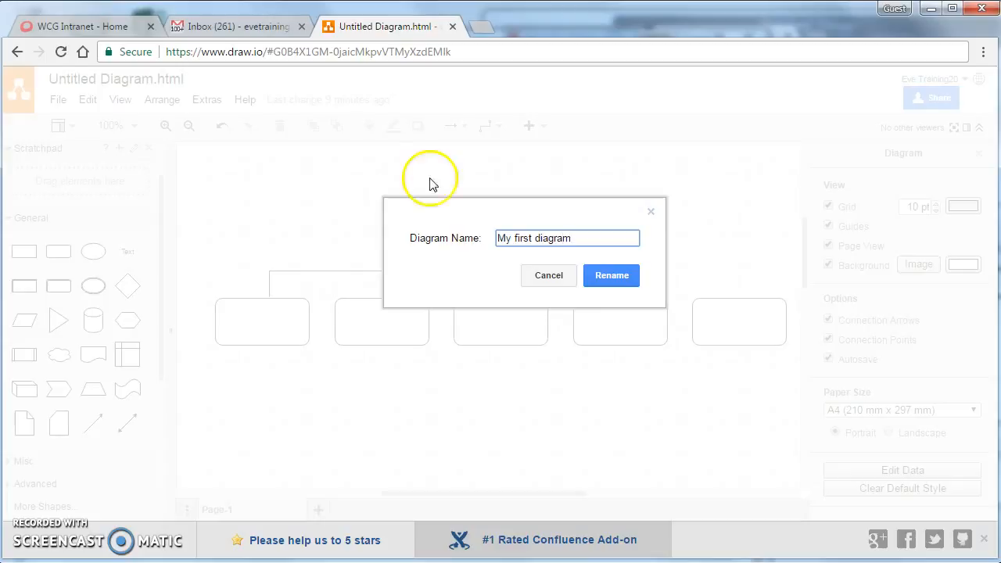
pyautogui.click(611, 275)
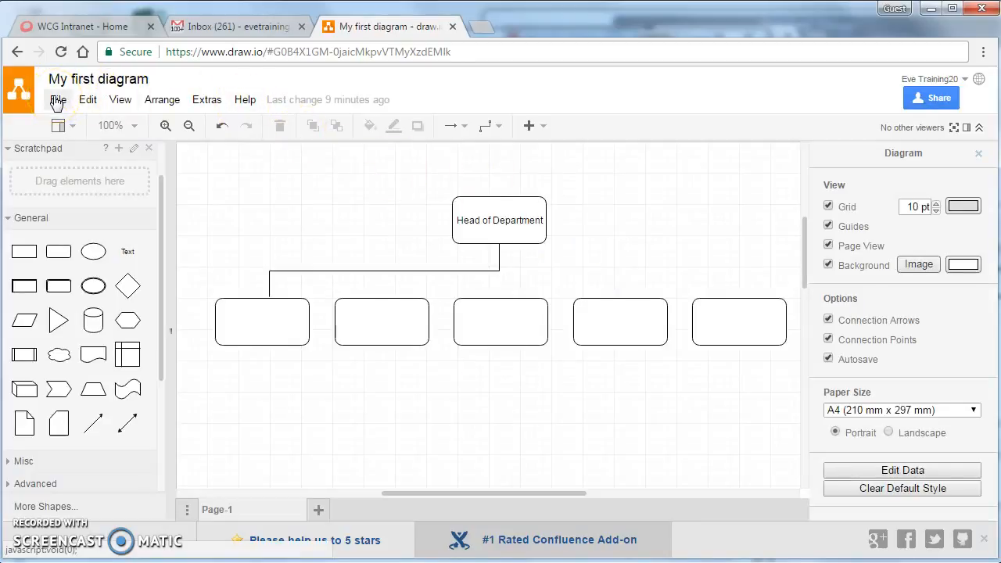
# Open the File menu to view its Export as options (Image, SVG, HTML, PDF, XML)
pyautogui.click(57, 99)
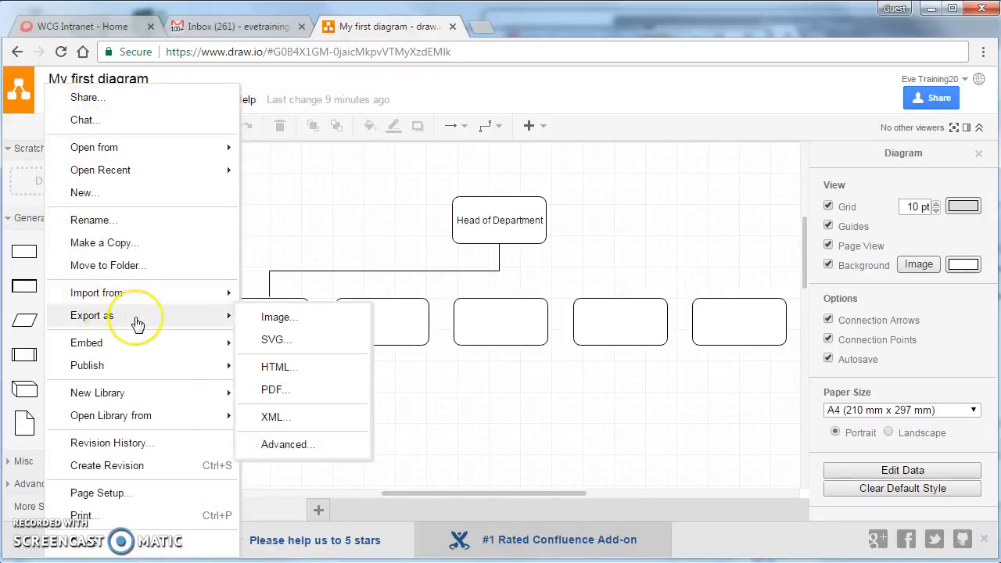
pyautogui.moveTo(319, 324)
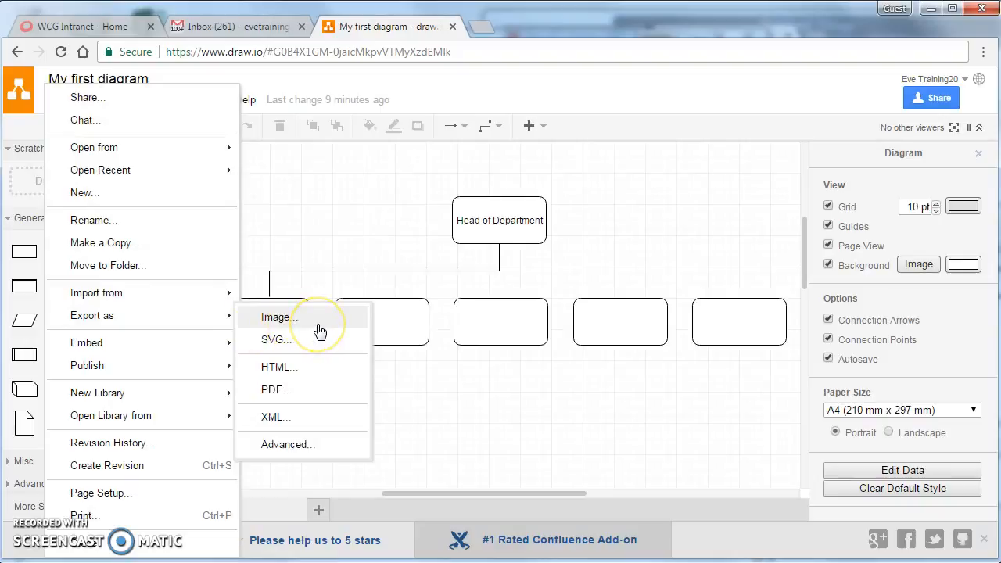
pyautogui.moveTo(284, 390)
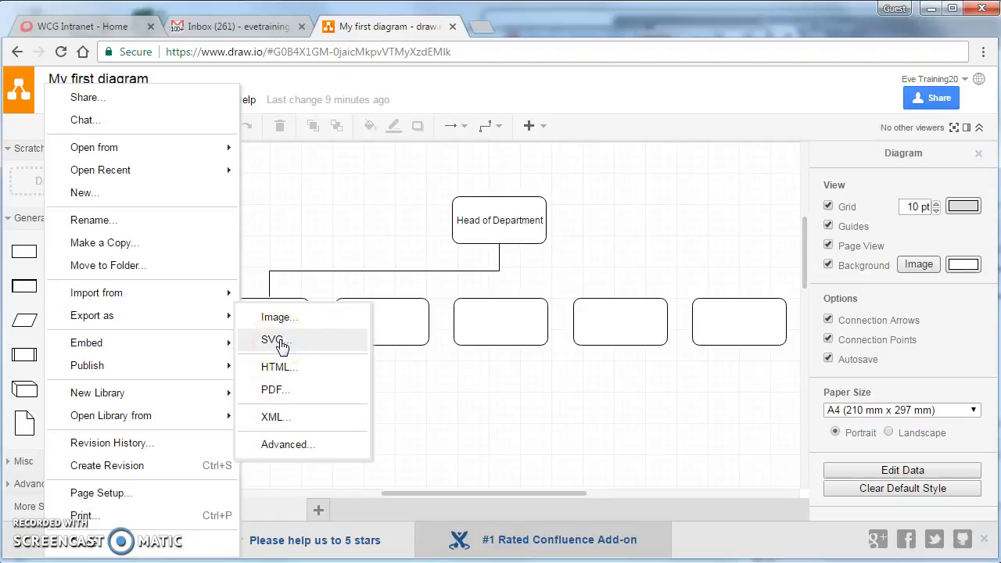
pyautogui.moveTo(159, 443)
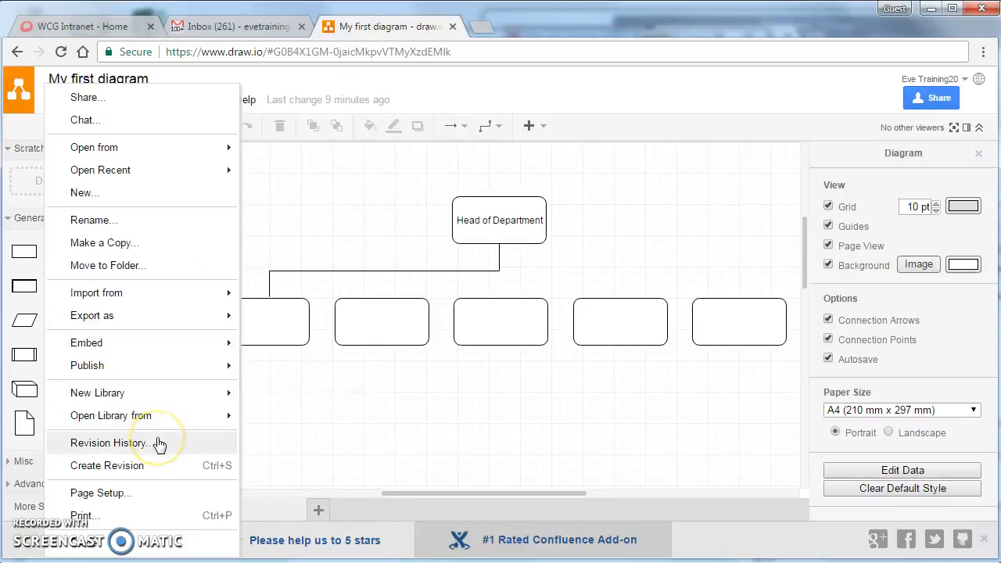
pyautogui.moveTo(125, 516)
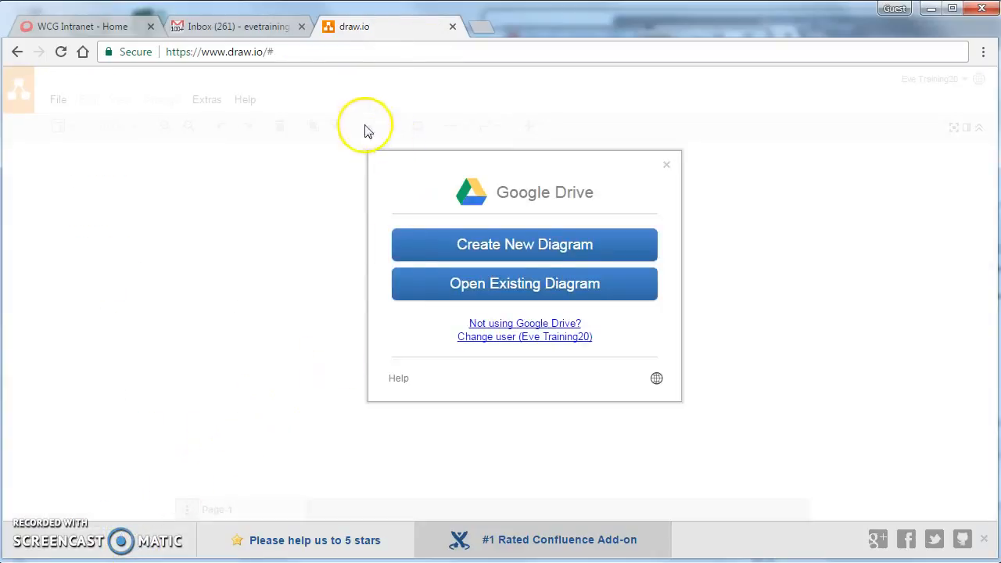
# Go from the college intranet tab to Google Drive's Recent files and preview My first diagram
pyautogui.click(235, 26)
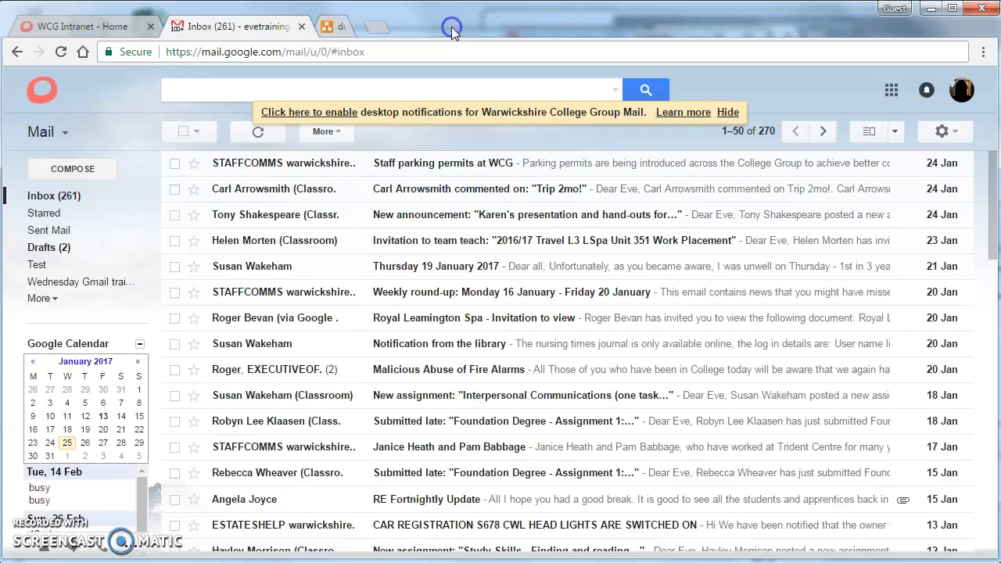
pyautogui.click(78, 26)
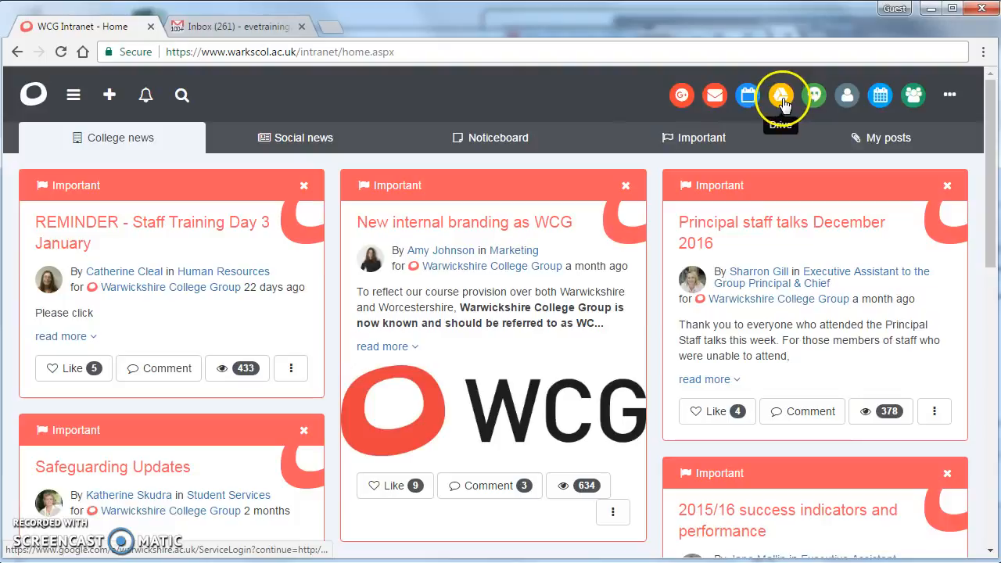
pyautogui.click(780, 95)
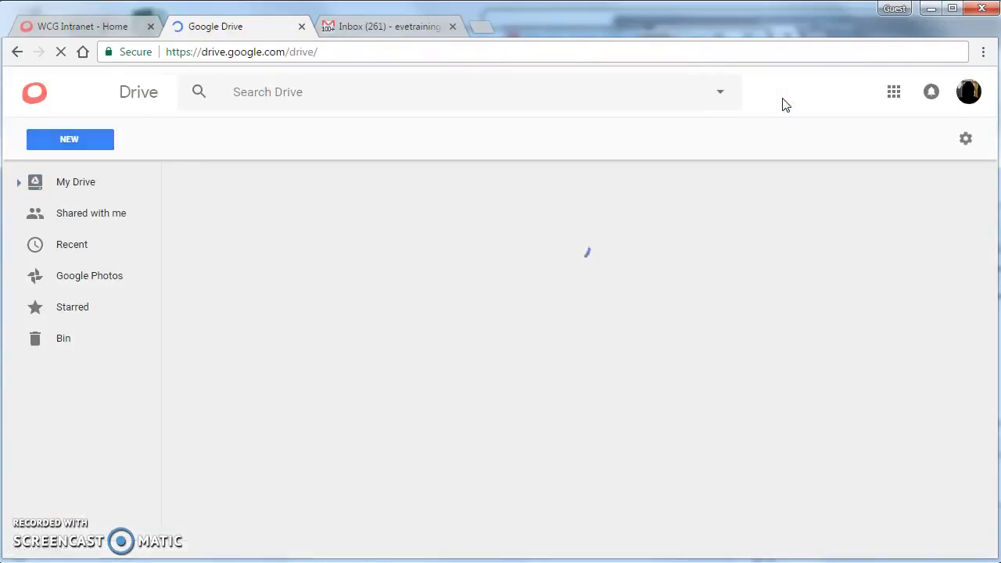
pyautogui.click(75, 181)
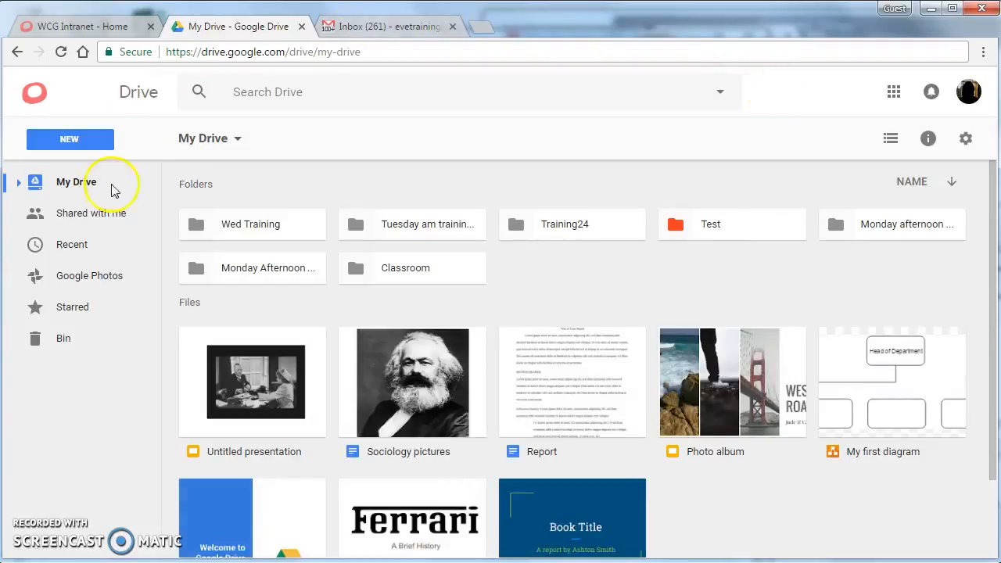
pyautogui.click(72, 244)
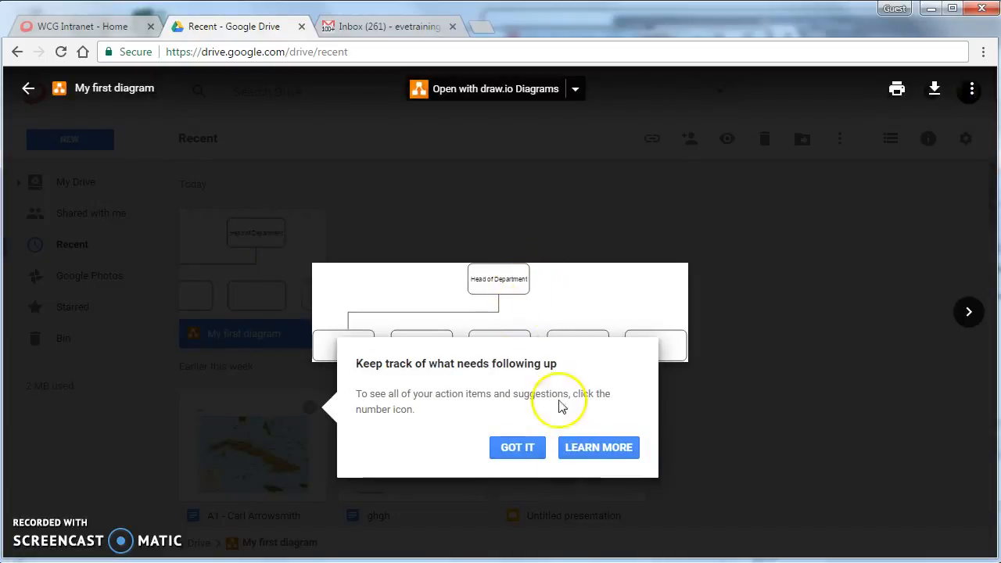
# Dismiss the GOT IT tip and open My first diagram with draw.io Diagrams
pyautogui.click(517, 447)
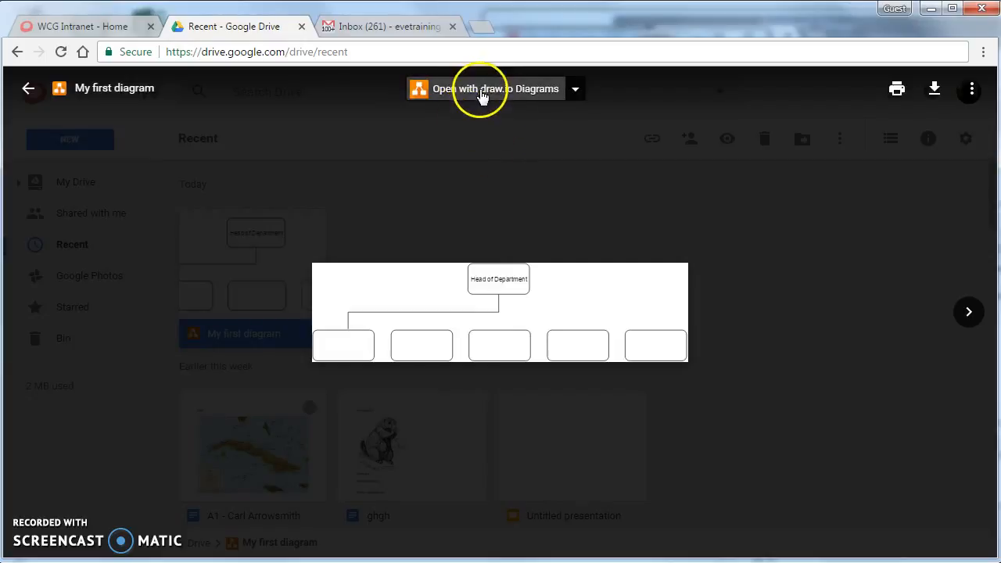
pyautogui.moveTo(471, 94)
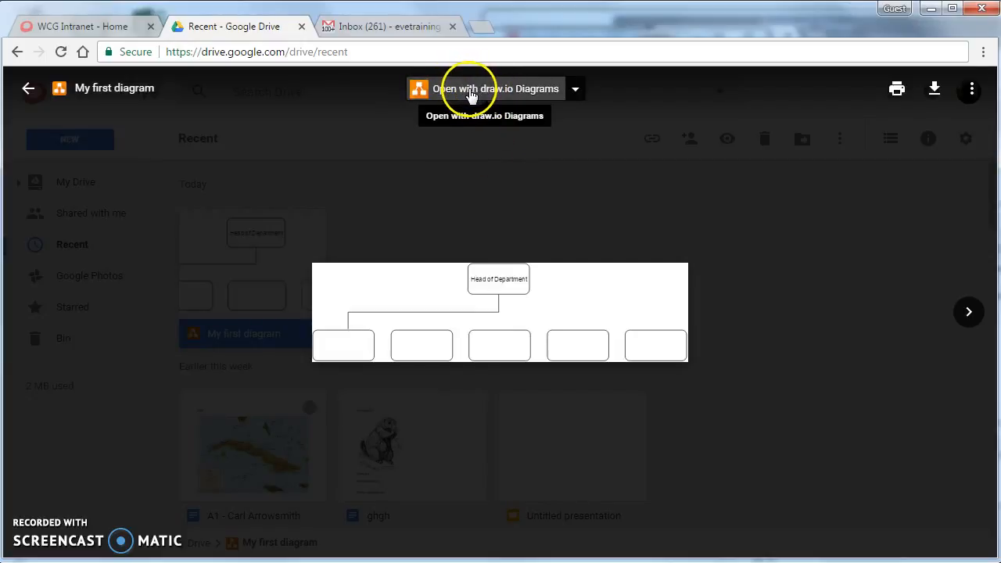
pyautogui.click(476, 88)
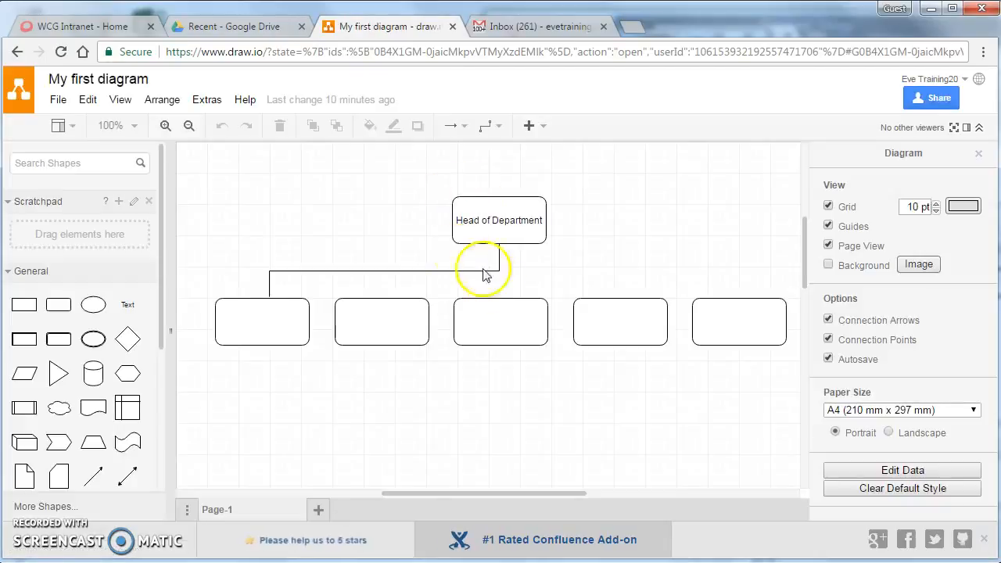
pyautogui.moveTo(499, 295)
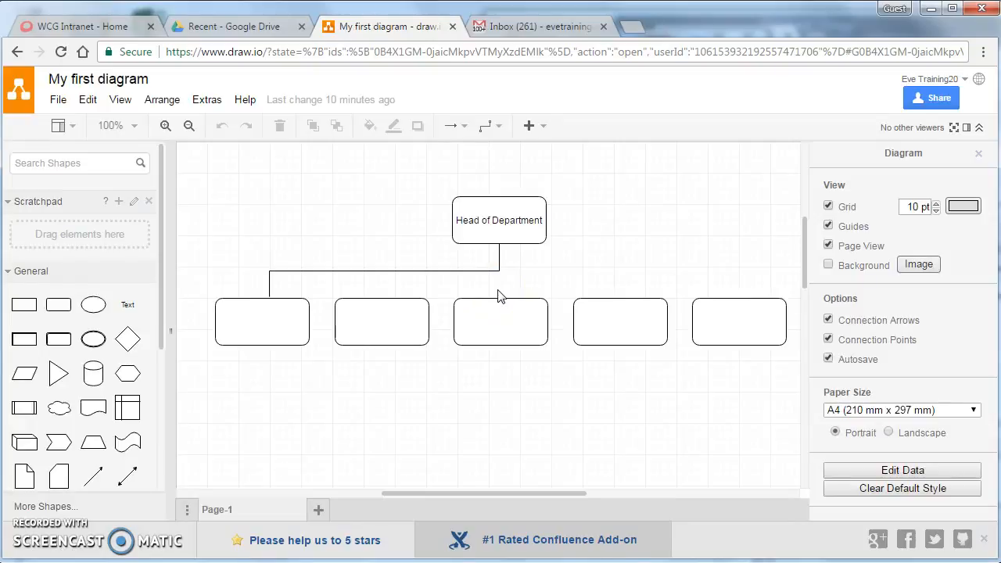